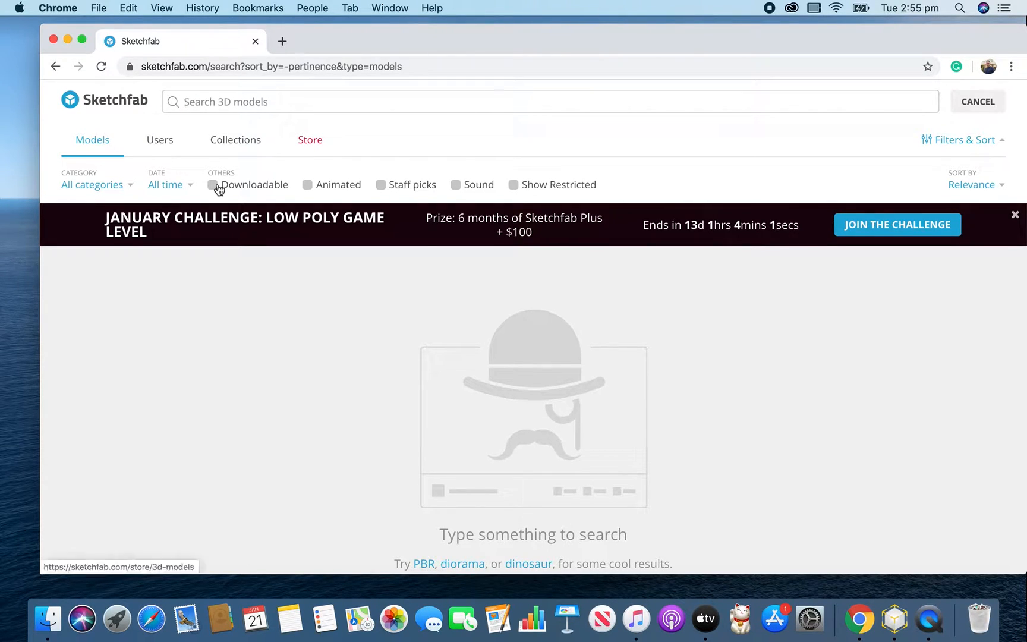
- Filter to downloadable models, search 'screwdriver' and open the Phillips Screwdriver model page
left_click(212, 185)
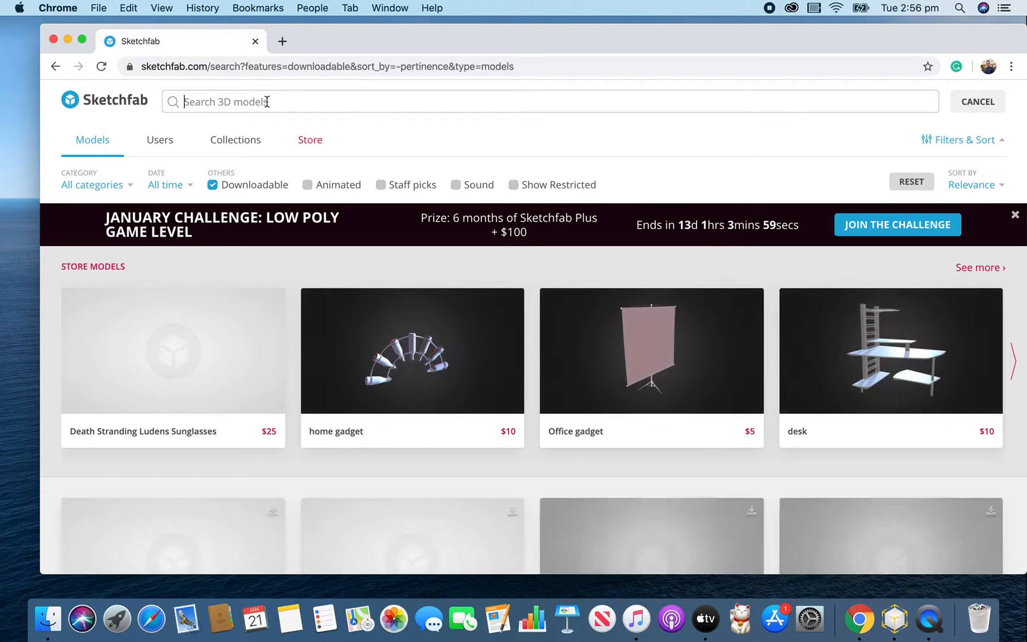
type("s")
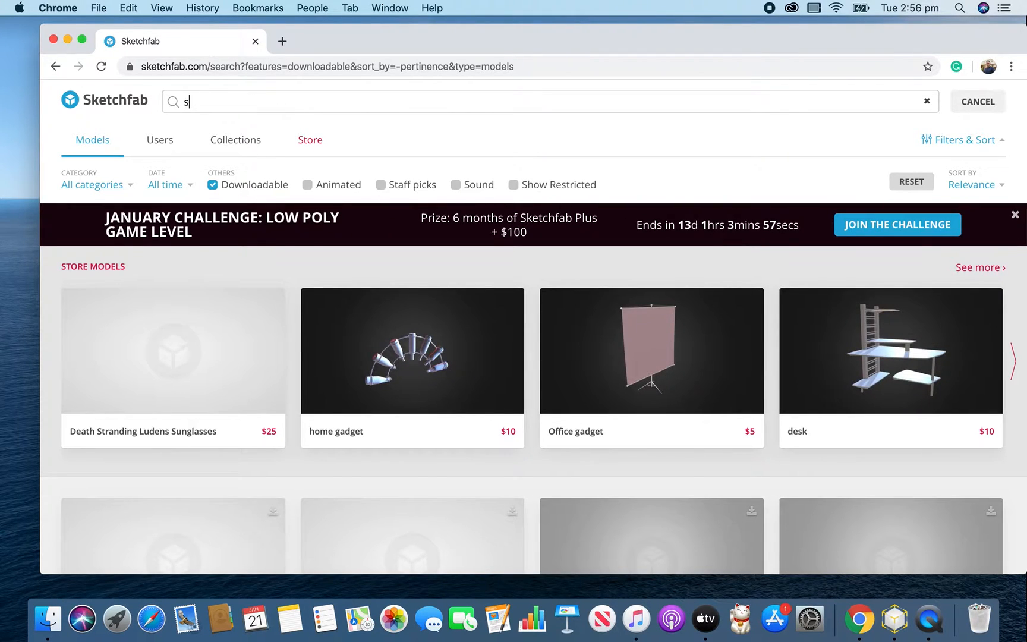
type("crewdriver")
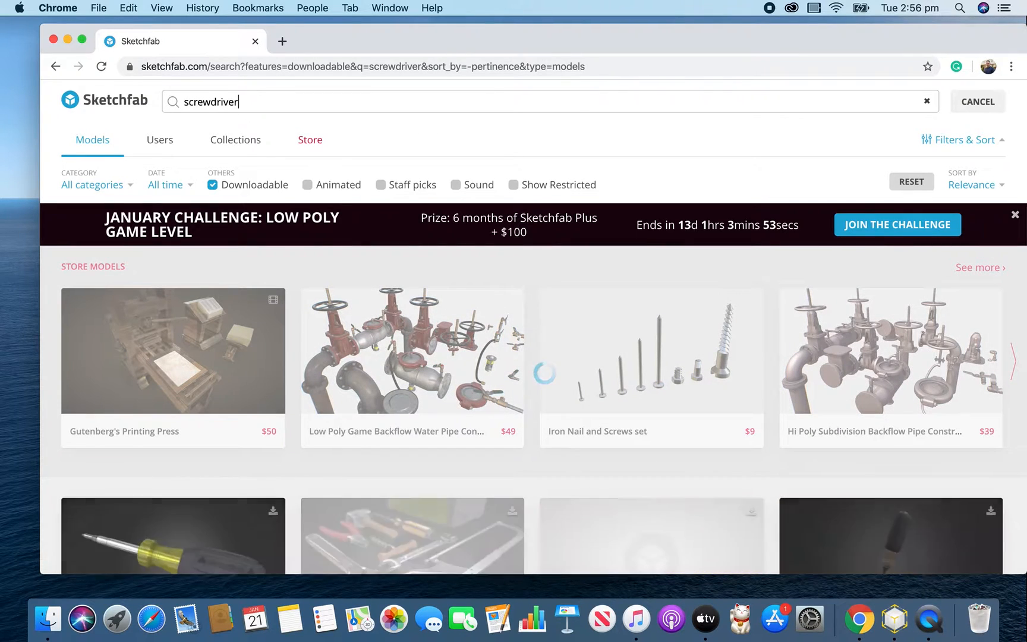
scroll("down", 3)
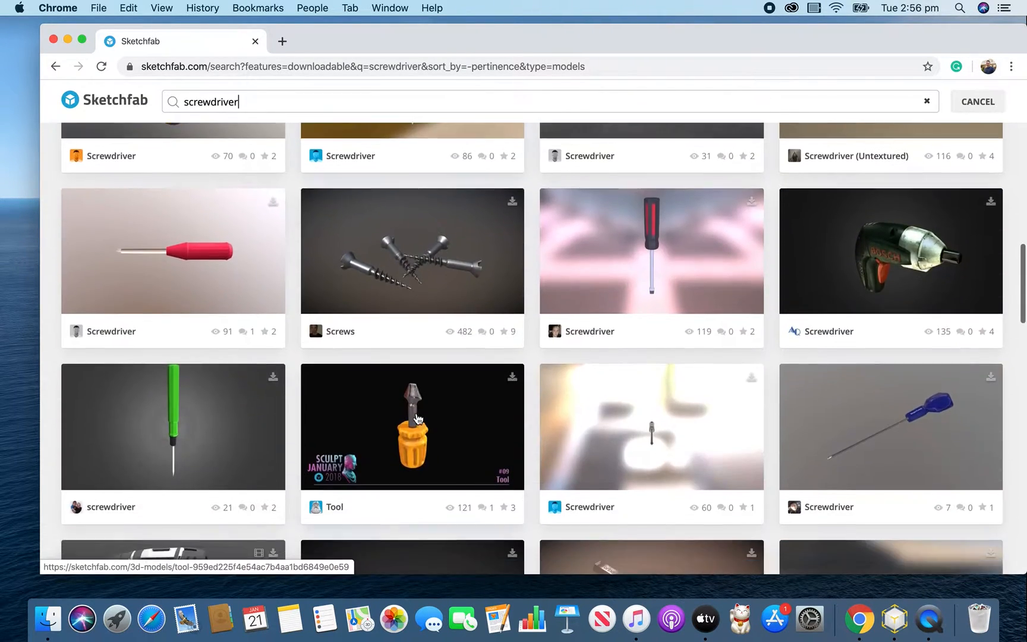
scroll("down", 3)
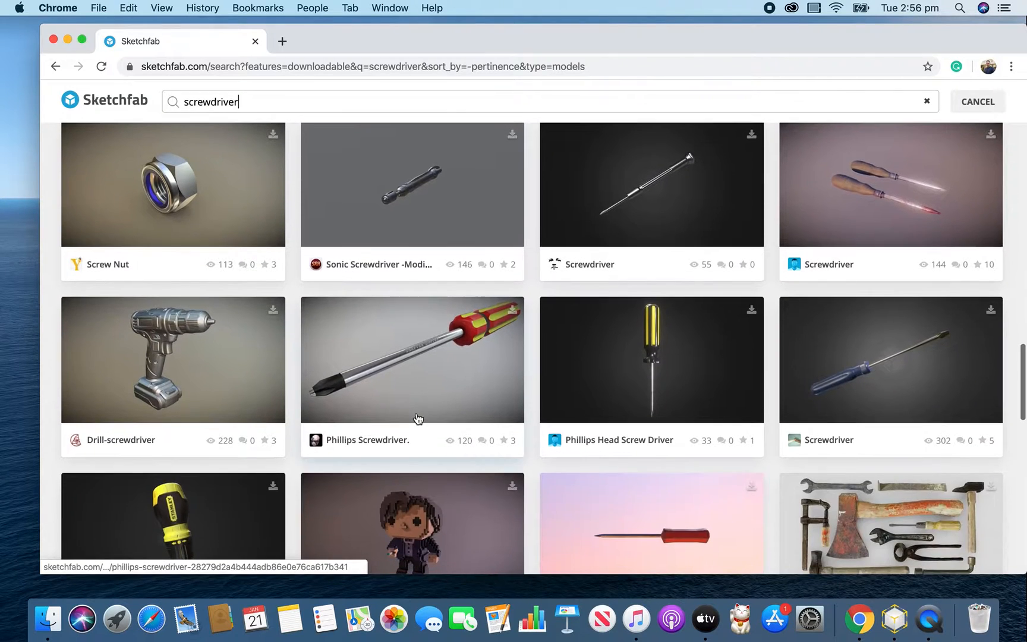
left_click(411, 359)
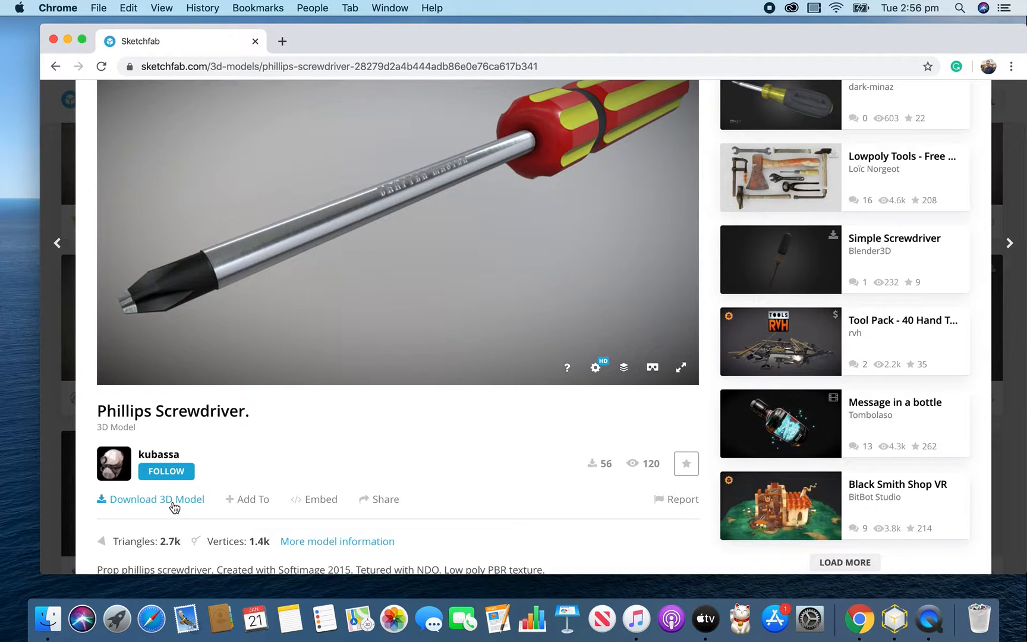
- Download the Phillips Screwdriver as the autoconverted glTF zip and close Chrome
left_click(155, 500)
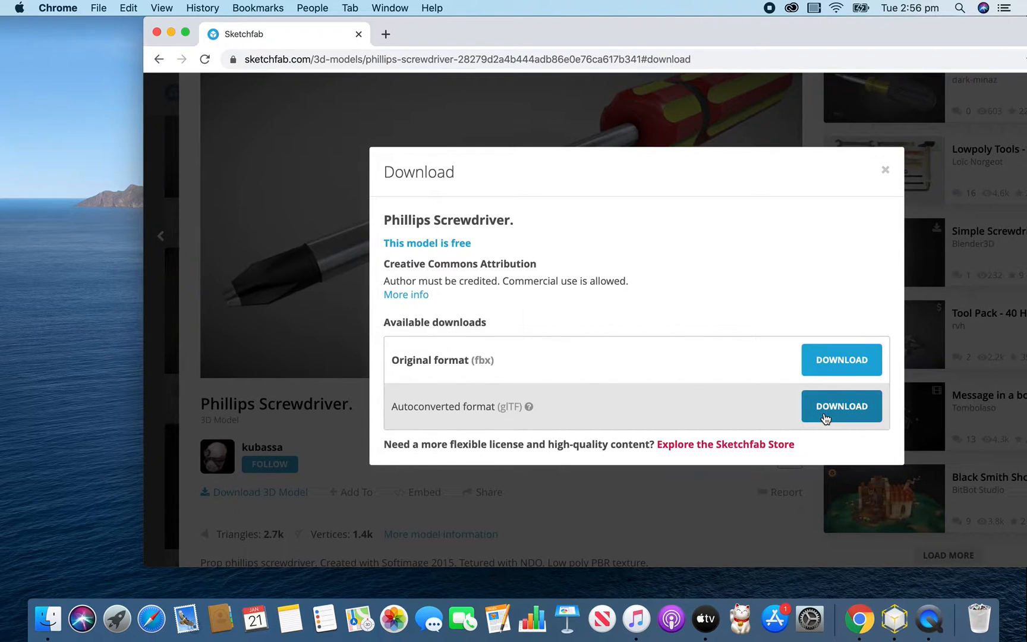
left_click(842, 406)
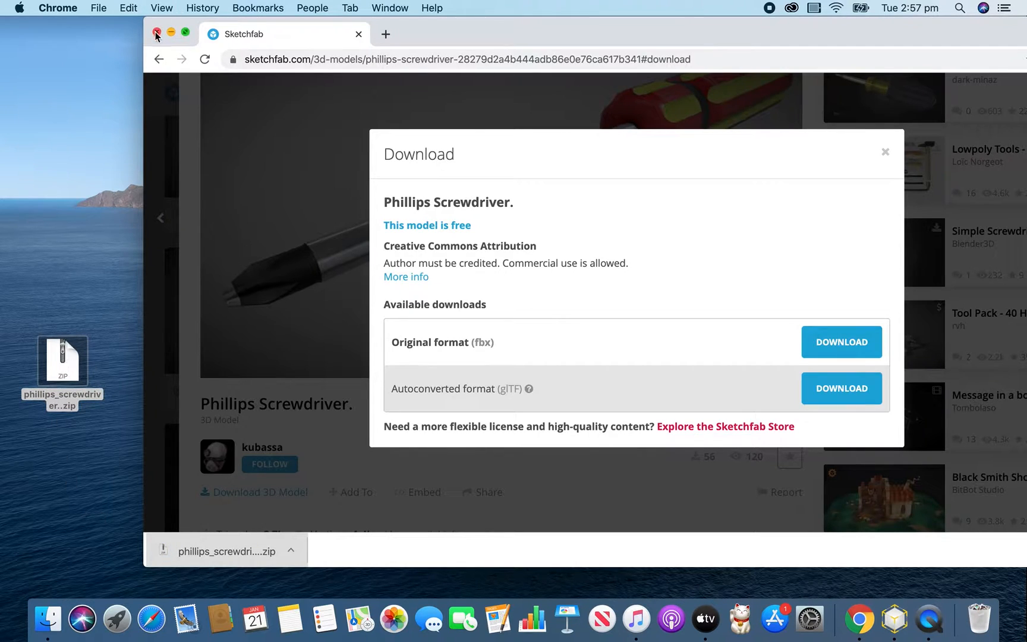
left_click(156, 34)
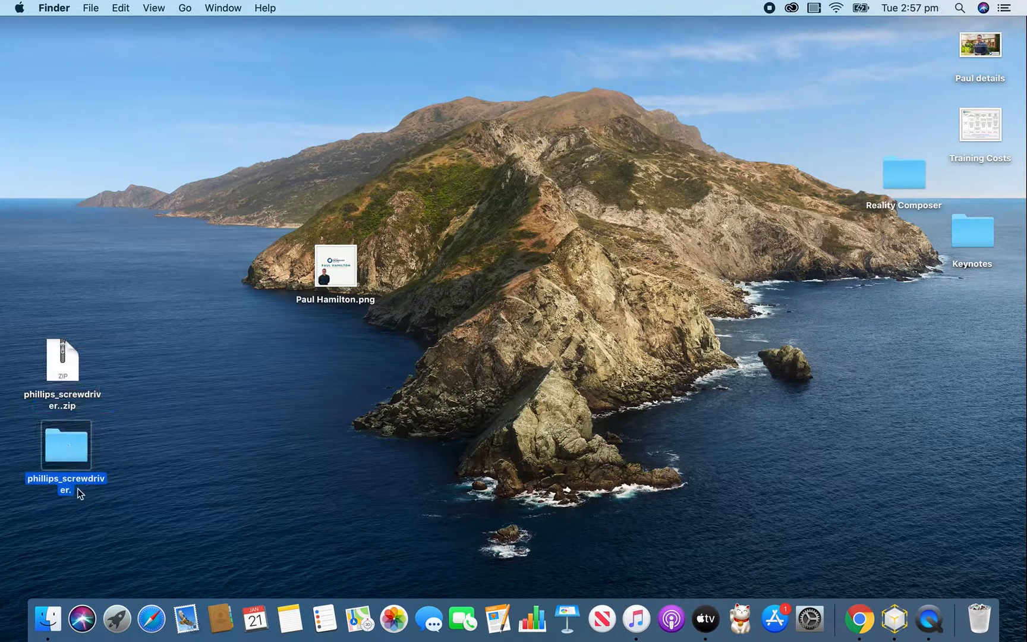
mouse_move(712, 507)
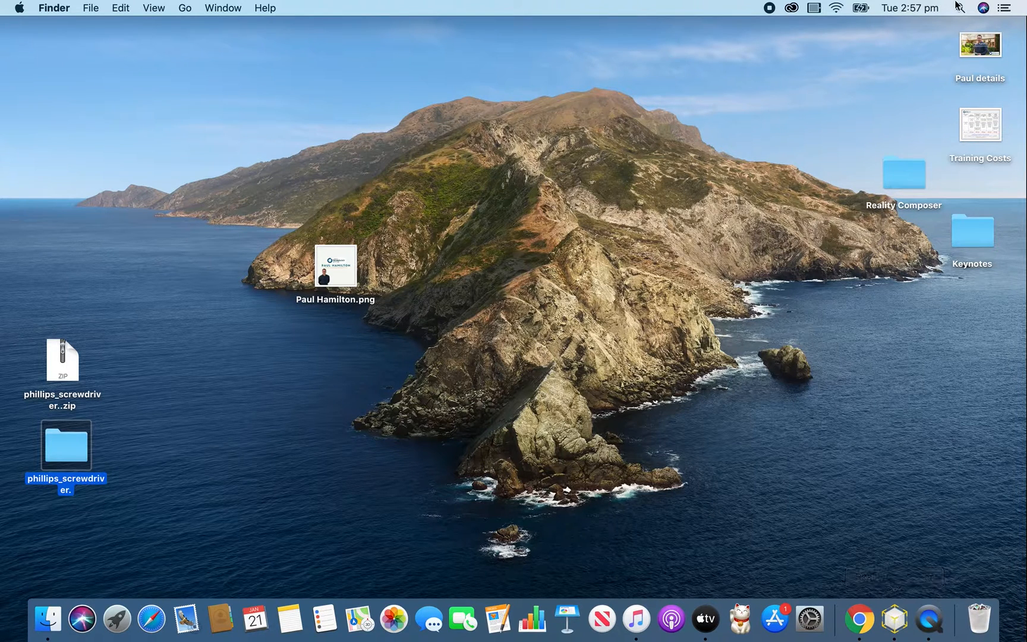
- Launch Reality Converter via Spotlight after extracting the screwdriver zip
type("reality Converter")
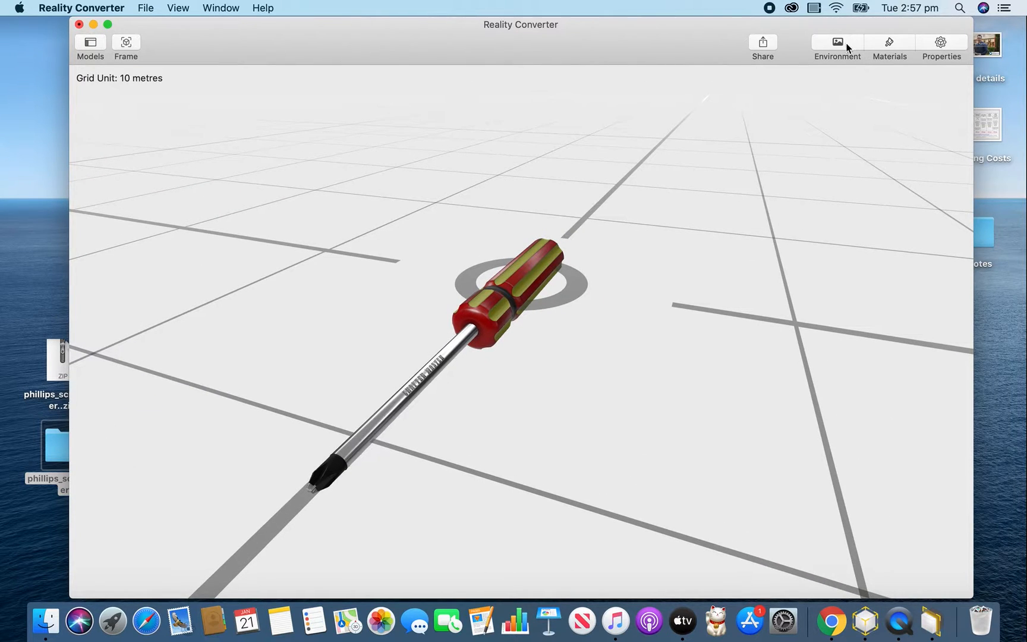
- Preview the screwdriver under night-street then studio lighting and review its material textures
left_click(836, 46)
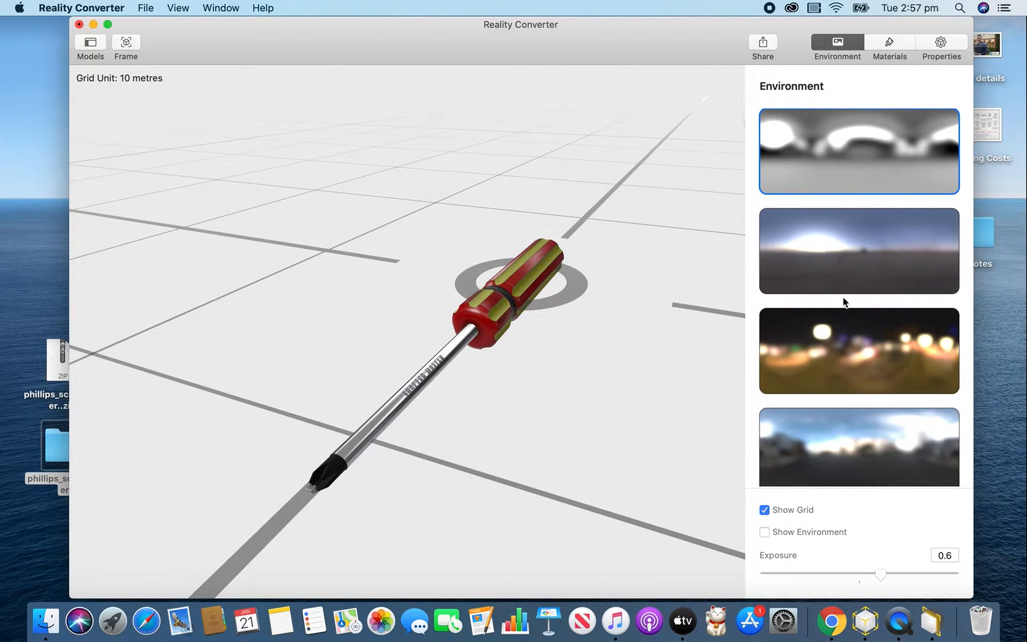
left_click(859, 350)
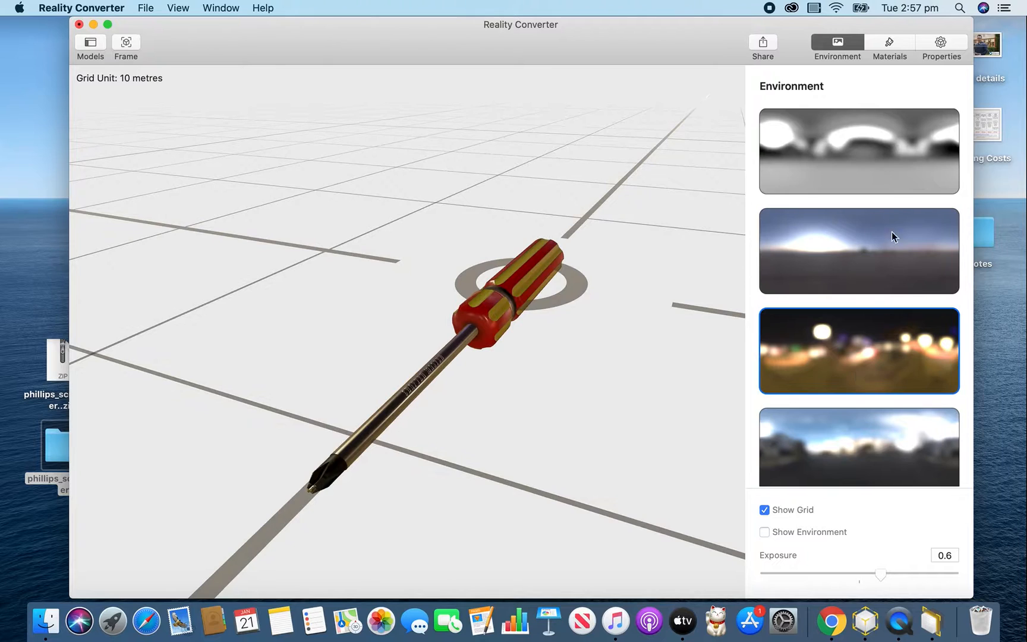
left_click(859, 150)
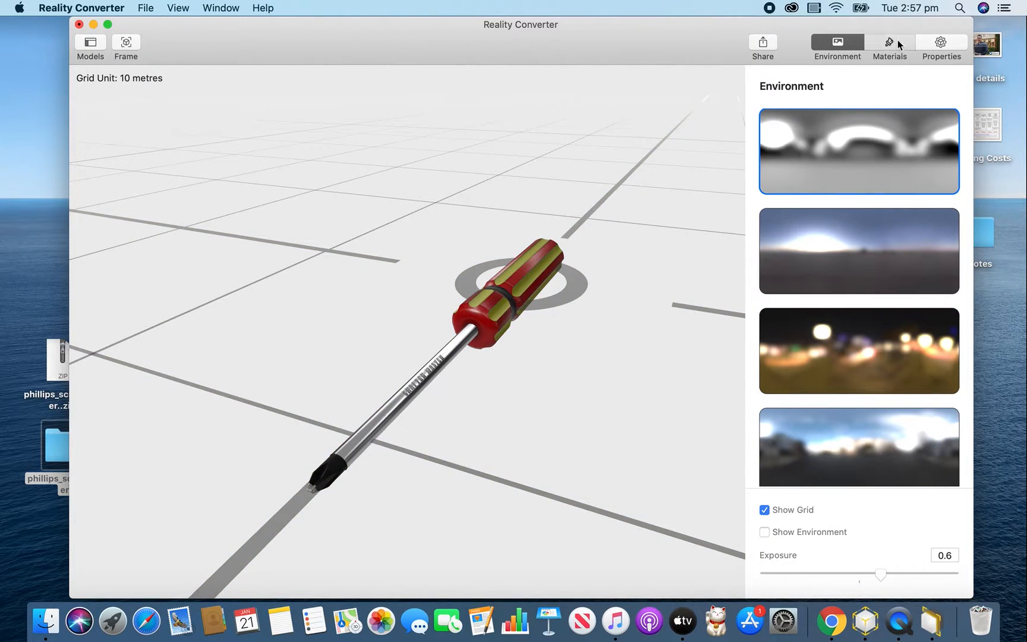
left_click(889, 47)
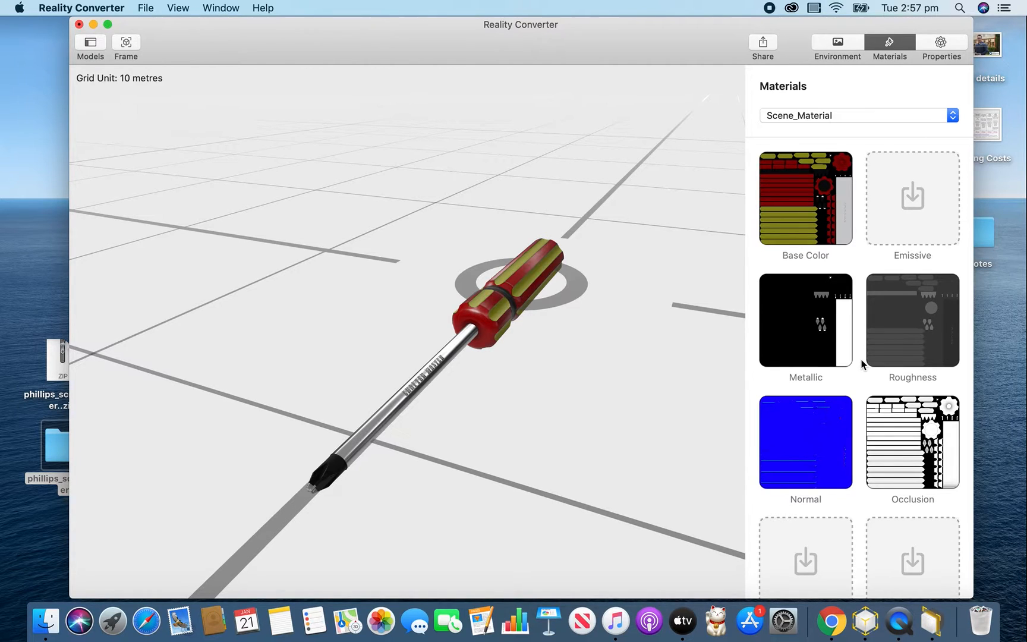
mouse_move(899, 76)
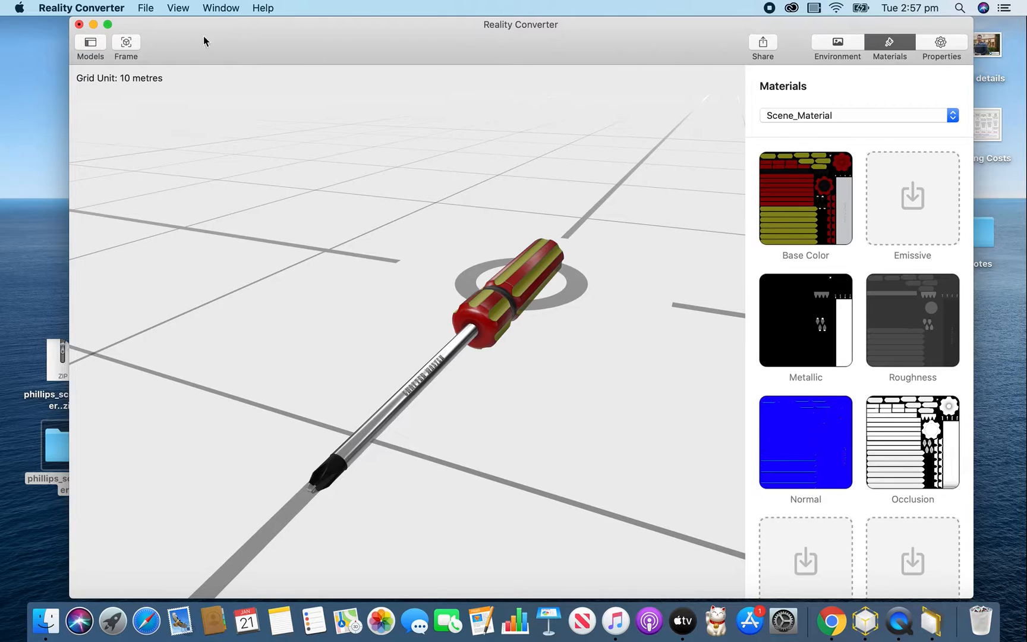
- Export the model as 'screwdriver' to the Desktop
left_click(145, 7)
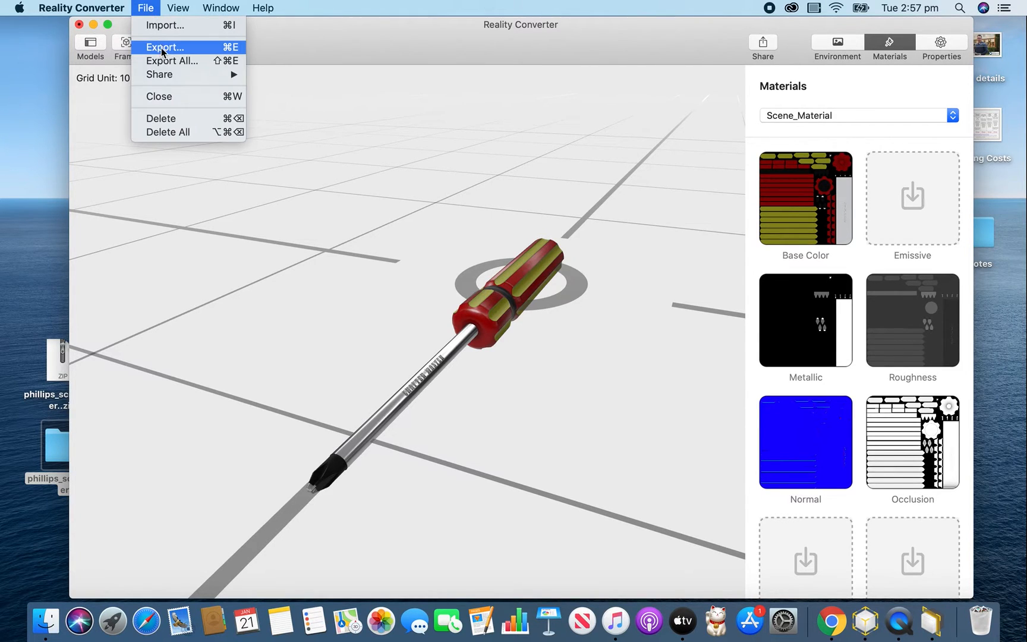
left_click(165, 47)
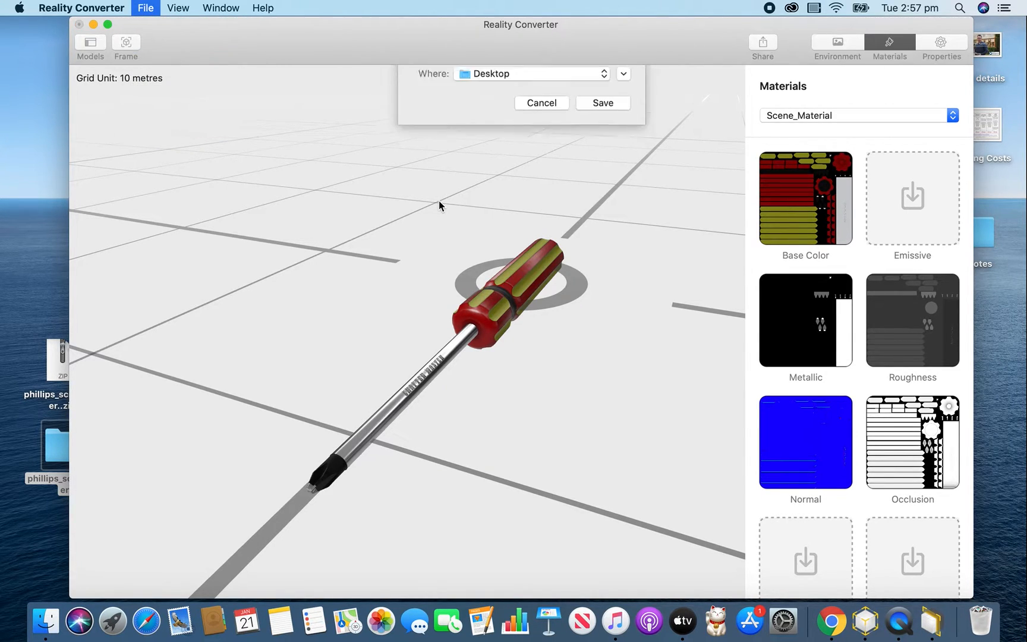
left_click(621, 73)
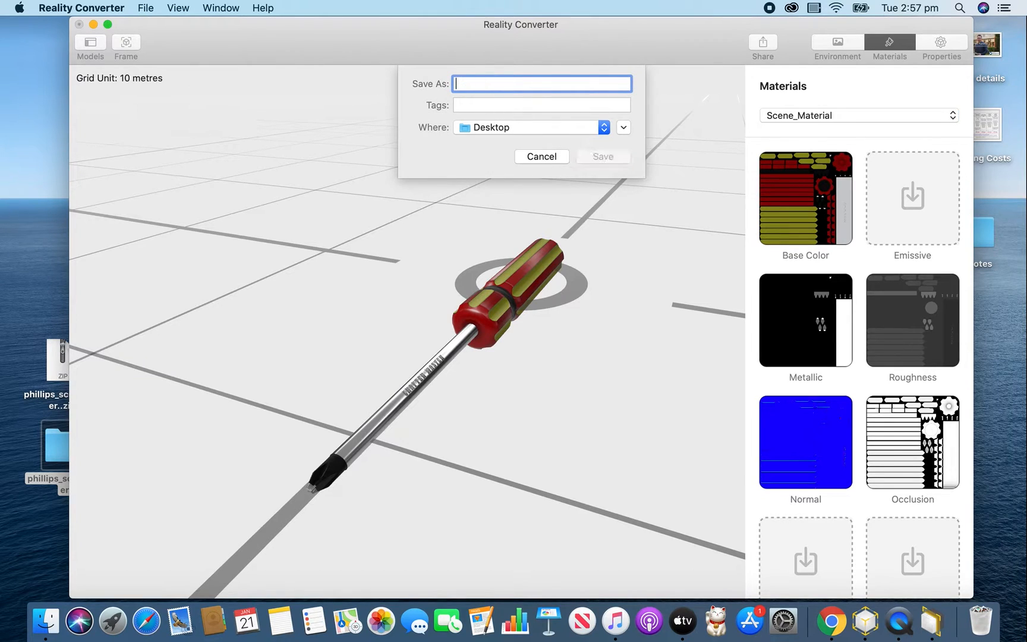
type("screwdrive")
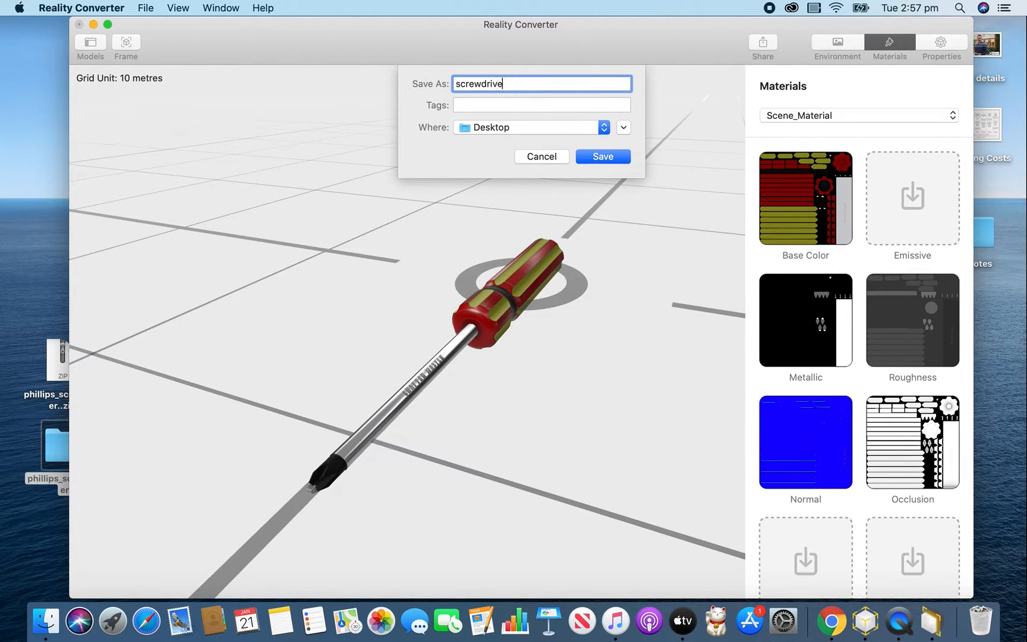
left_click(602, 156)
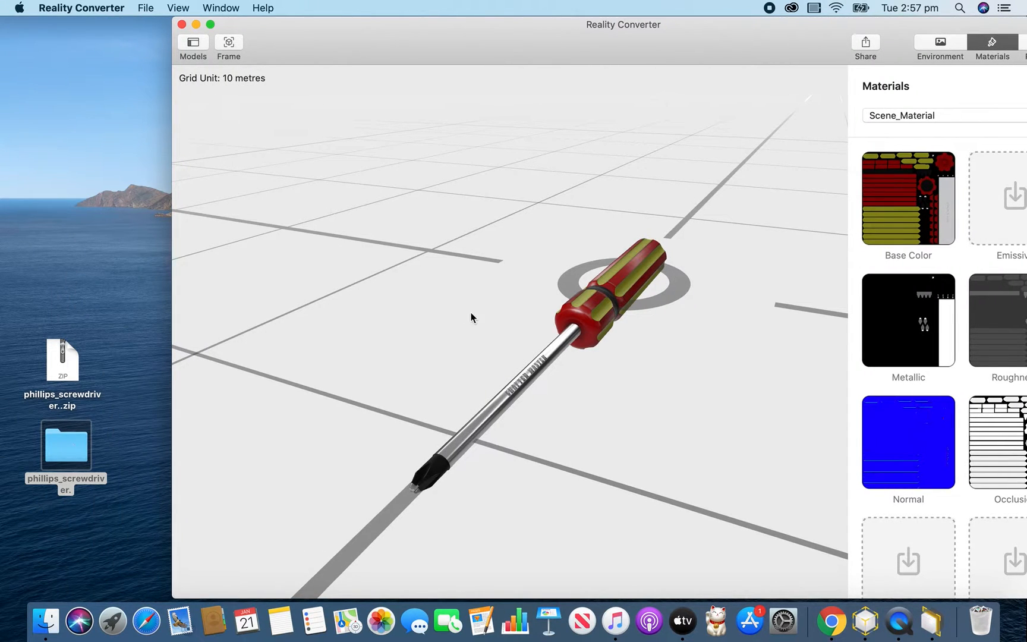
- Close Reality Converter, launch Reality Composer and start a new scene document
left_click(196, 25)
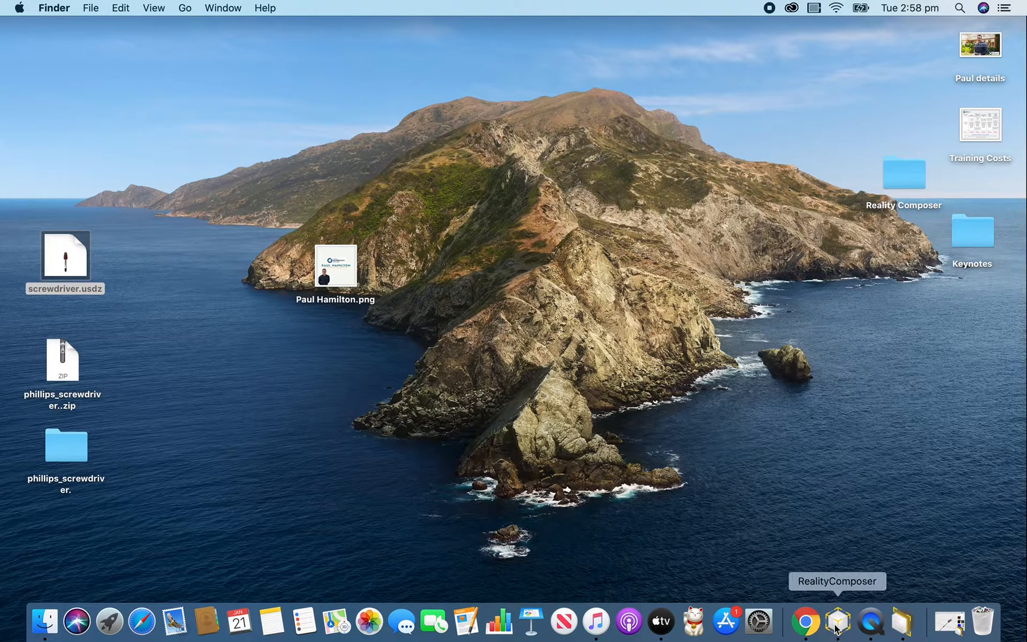
left_click(836, 621)
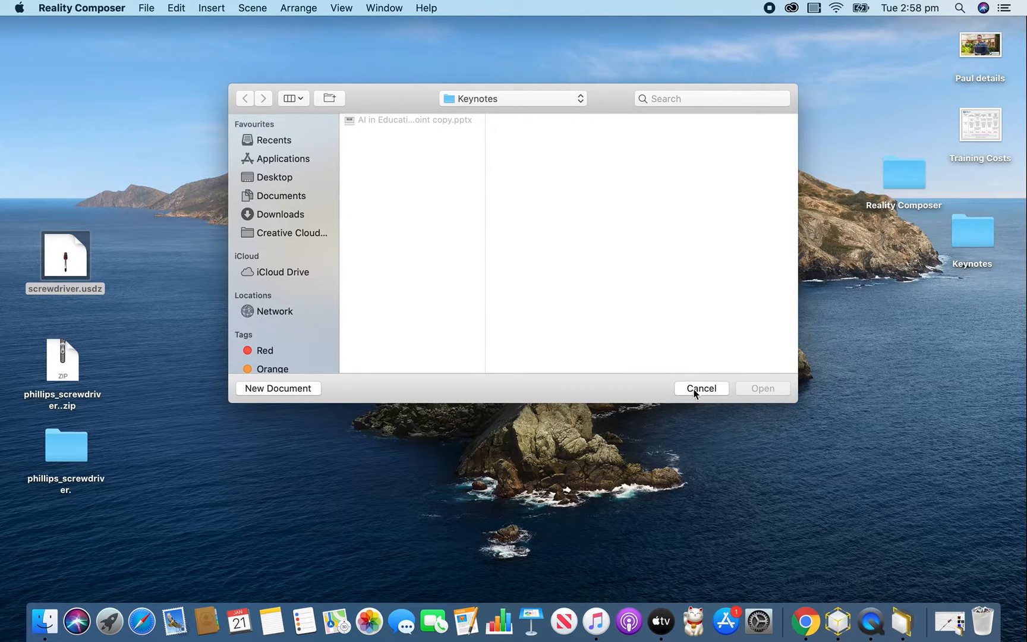
mouse_move(146, 7)
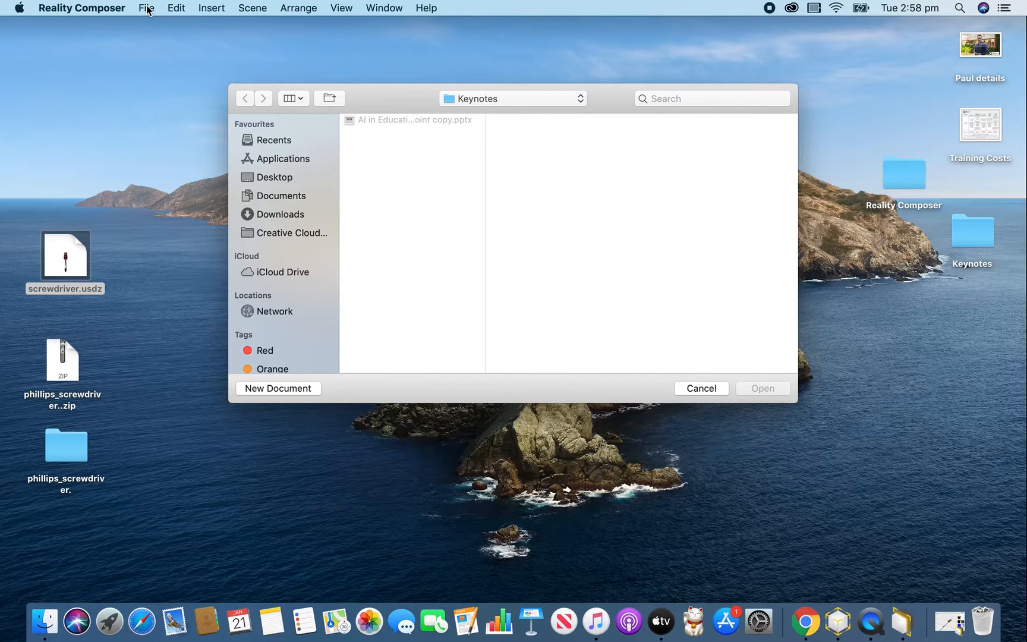
left_click(145, 8)
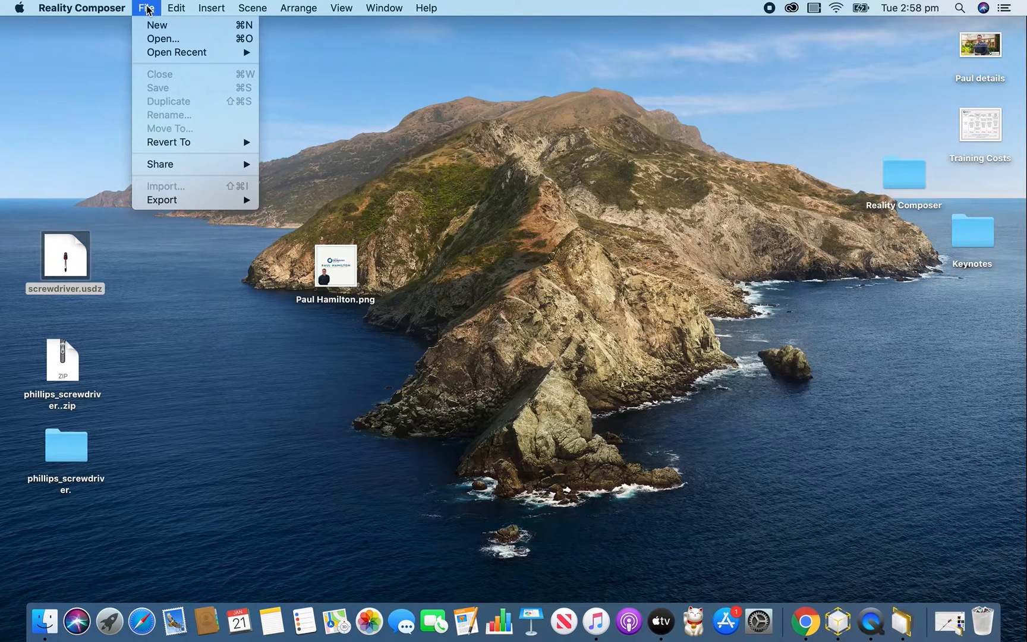
left_click(274, 134)
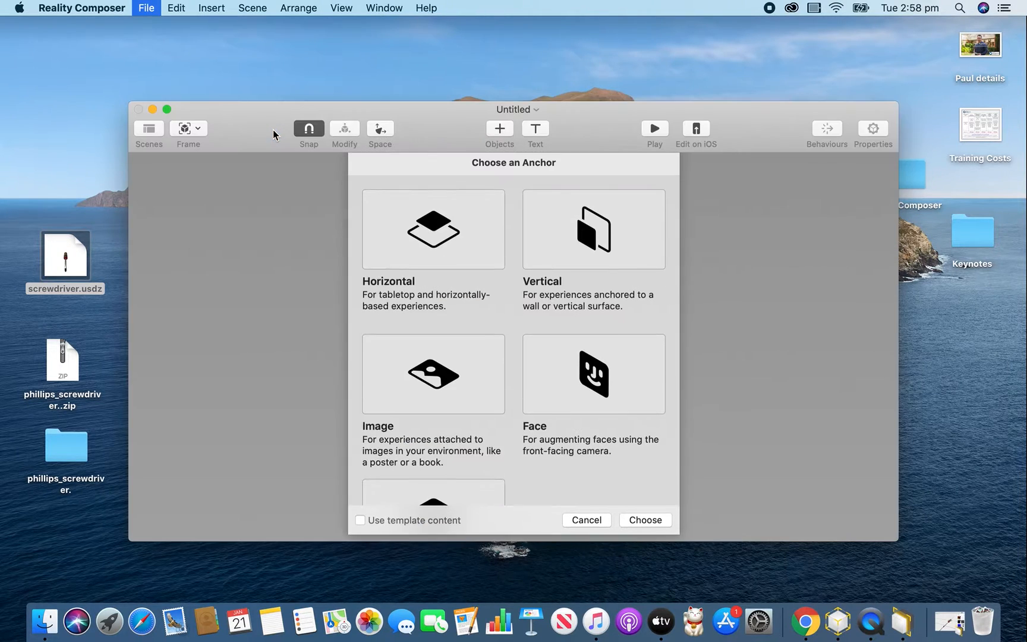
- Create a horizontal-anchor scene and drag screwdriver.usdz from the Desktop into it
left_click(432, 231)
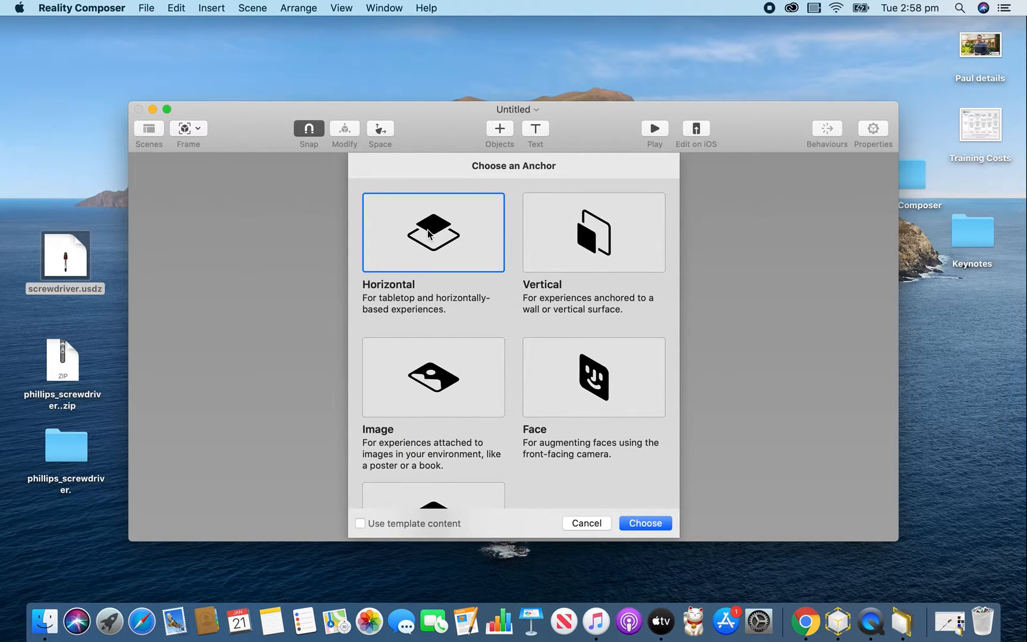
left_click(872, 129)
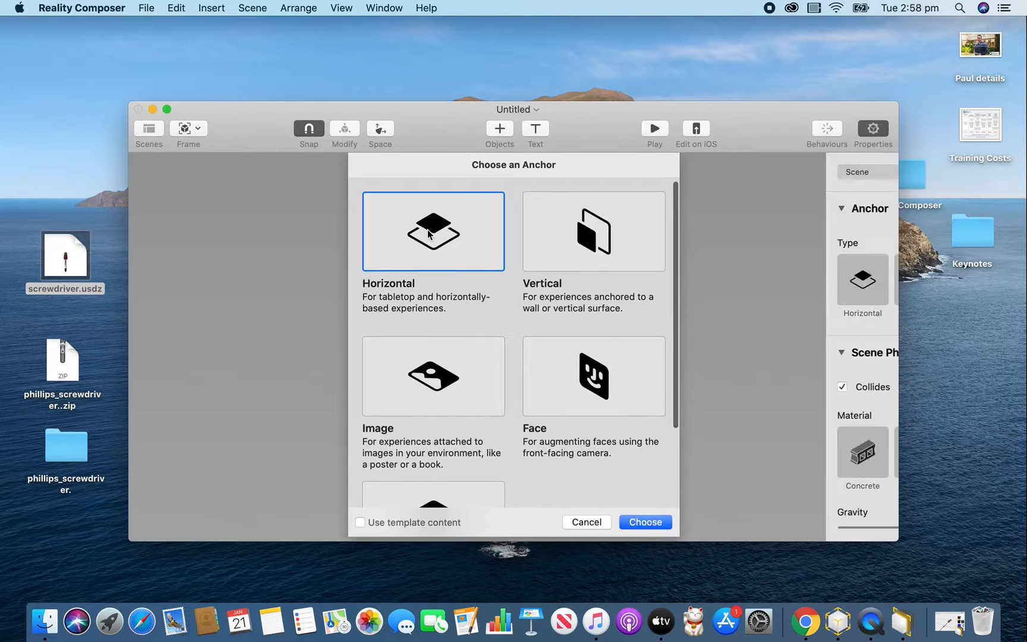
left_click(644, 522)
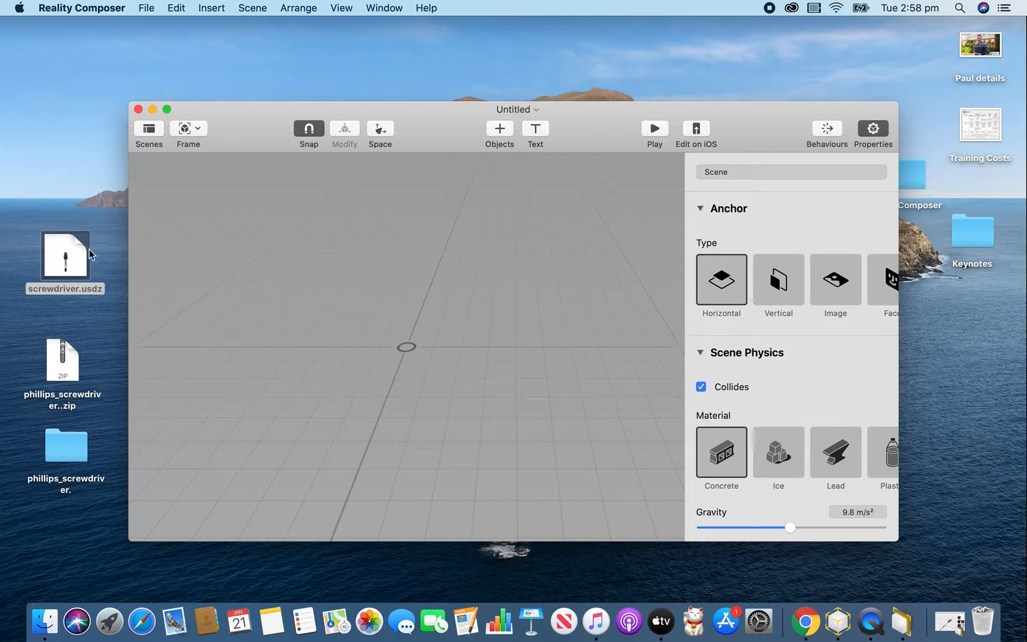
left_click(64, 255)
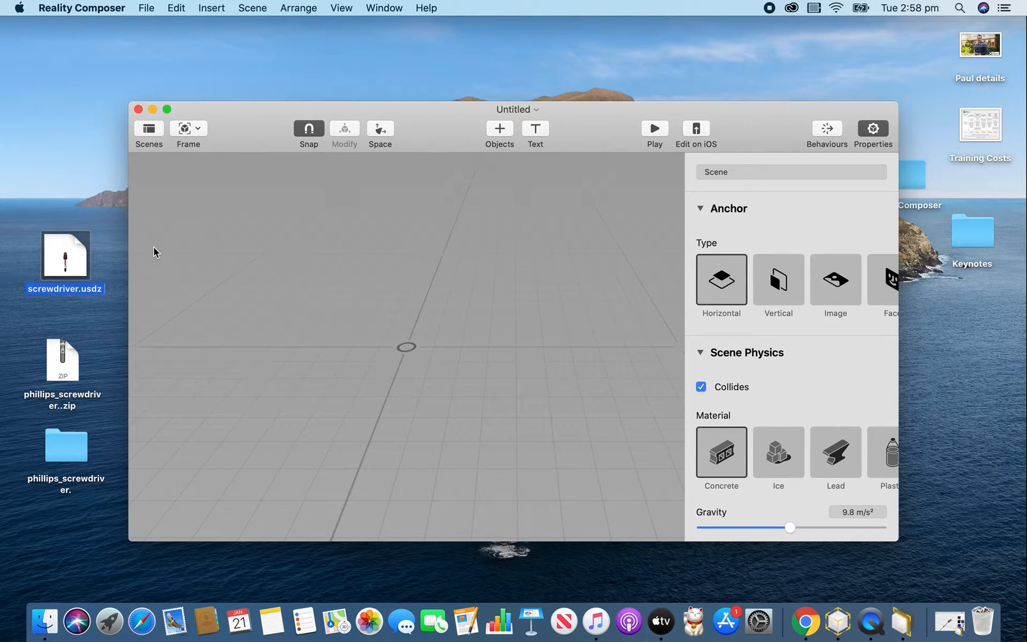
left_click_drag(64, 256, 413, 305)
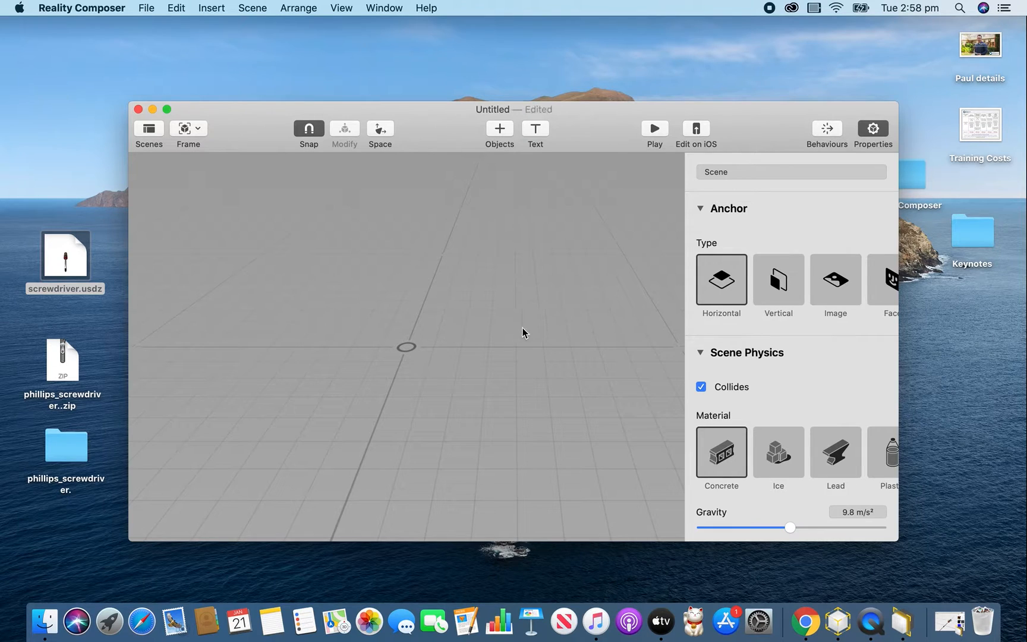
mouse_move(769, 374)
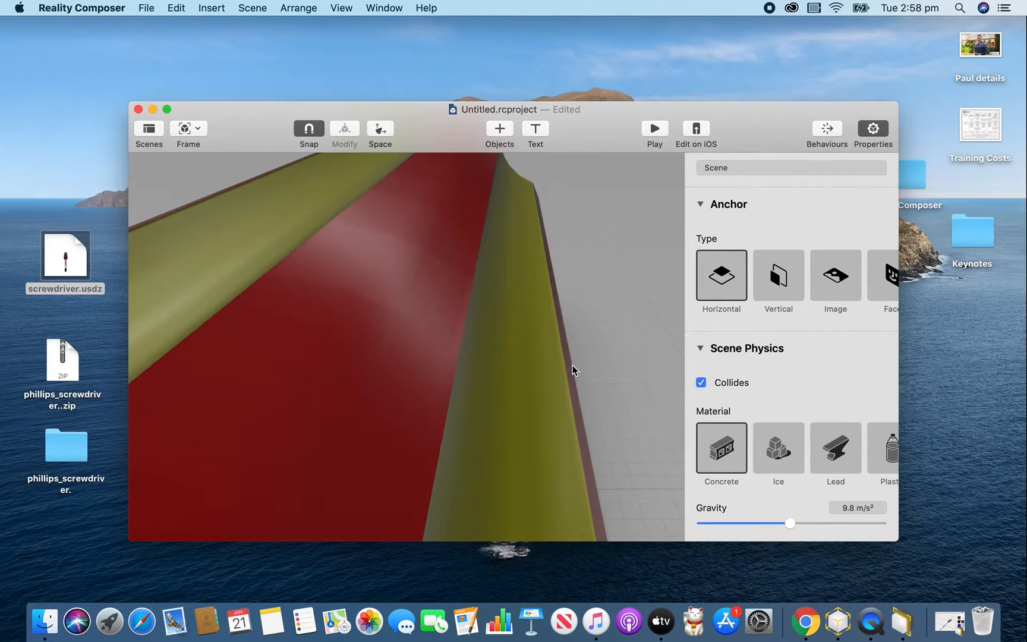
- Reduce the screwdriver's Scale slider to 5% and deselect it
scroll("down", 3)
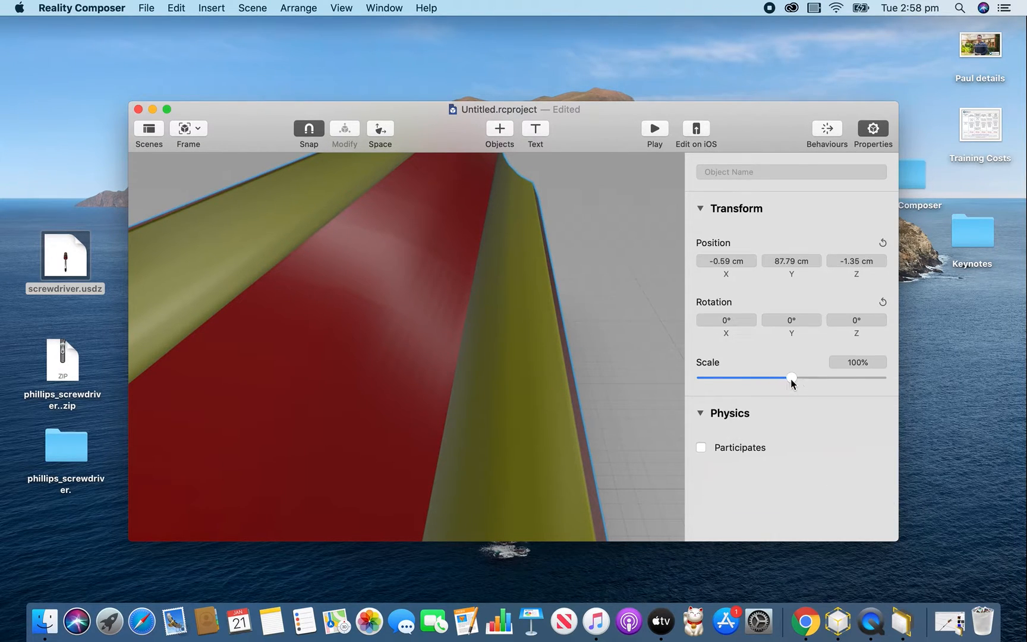
left_click_drag(790, 378, 705, 378)
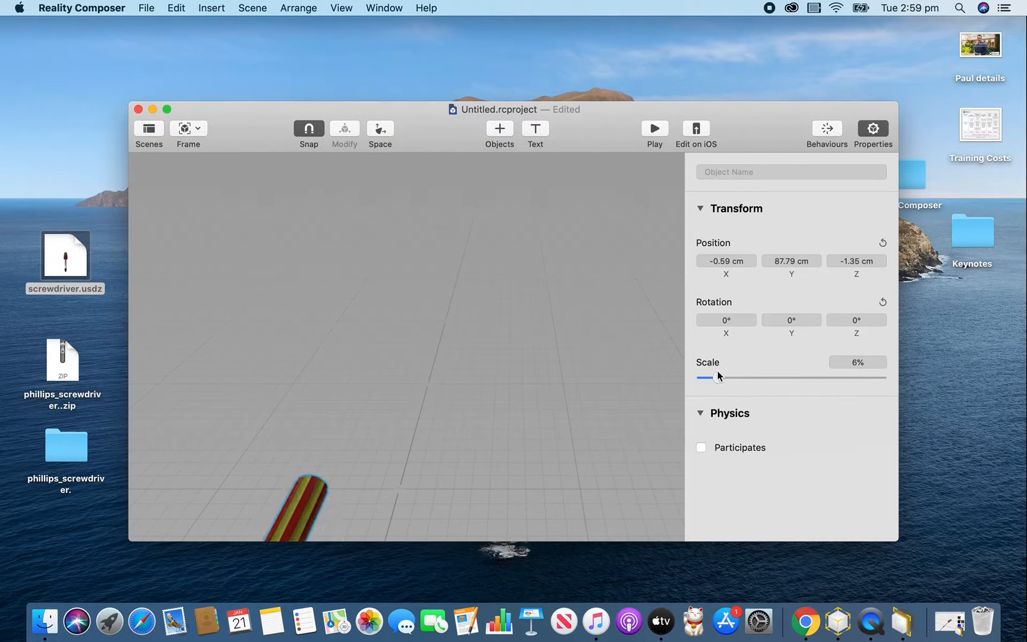
left_click_drag(718, 377, 715, 377)
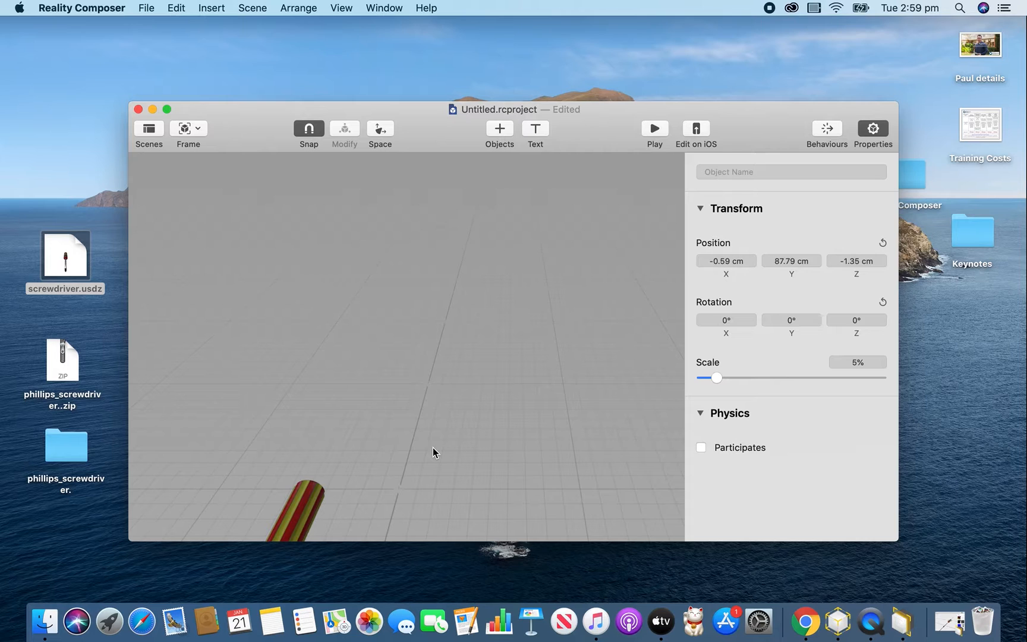
left_click(436, 452)
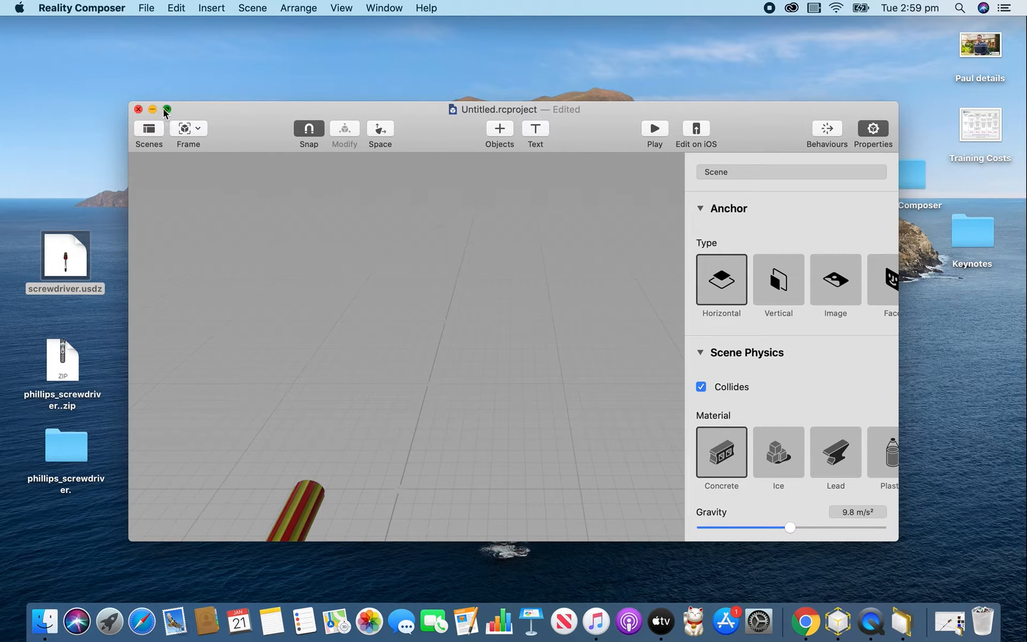
- Make the project window full screen and select the screwdriver to check its transform
left_click(166, 109)
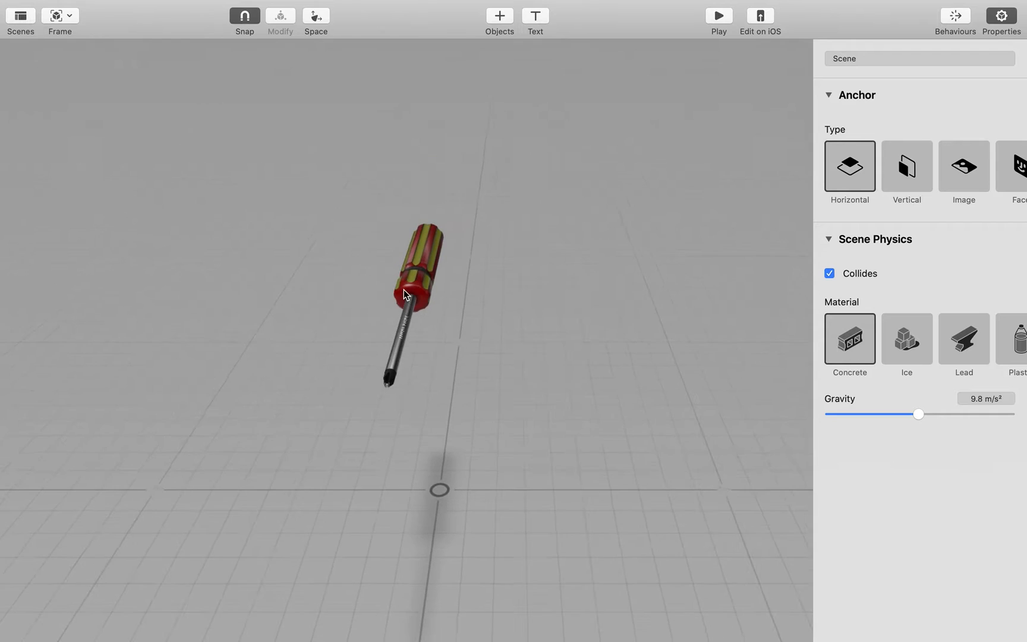
left_click(406, 293)
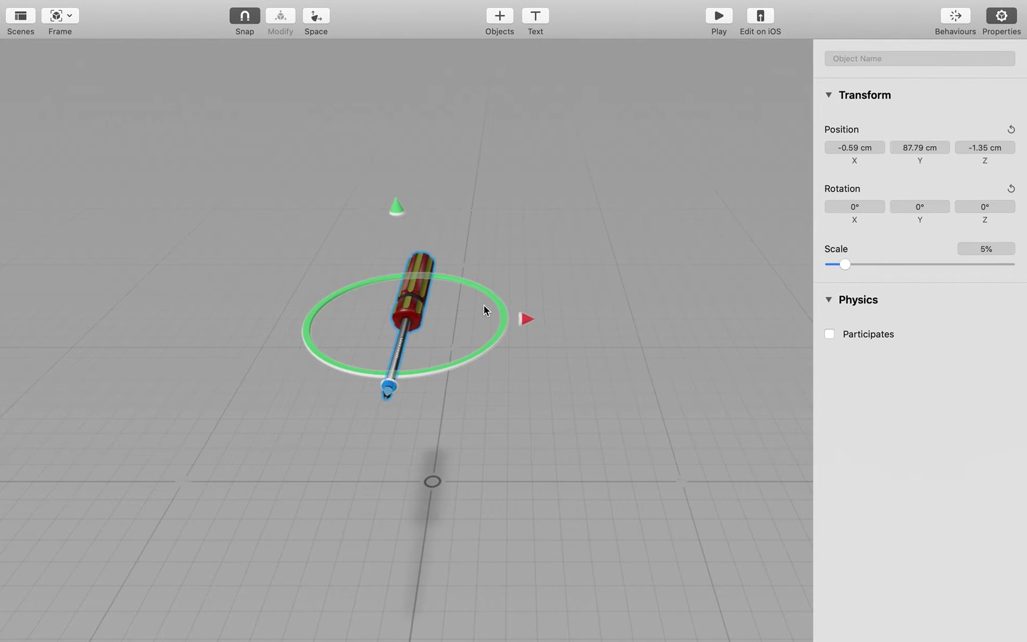
mouse_move(495, 352)
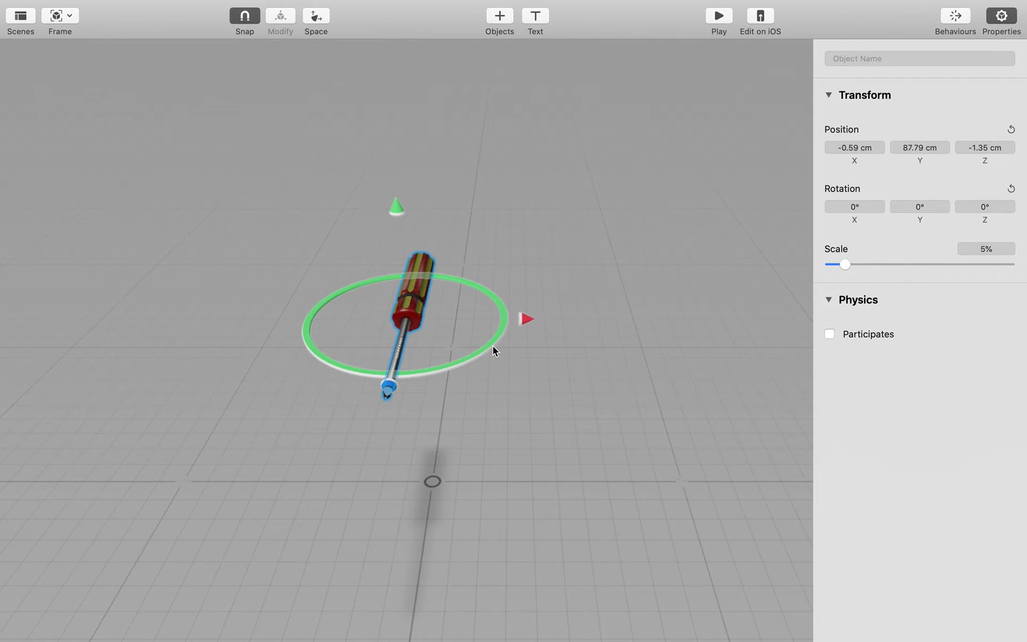
mouse_move(530, 326)
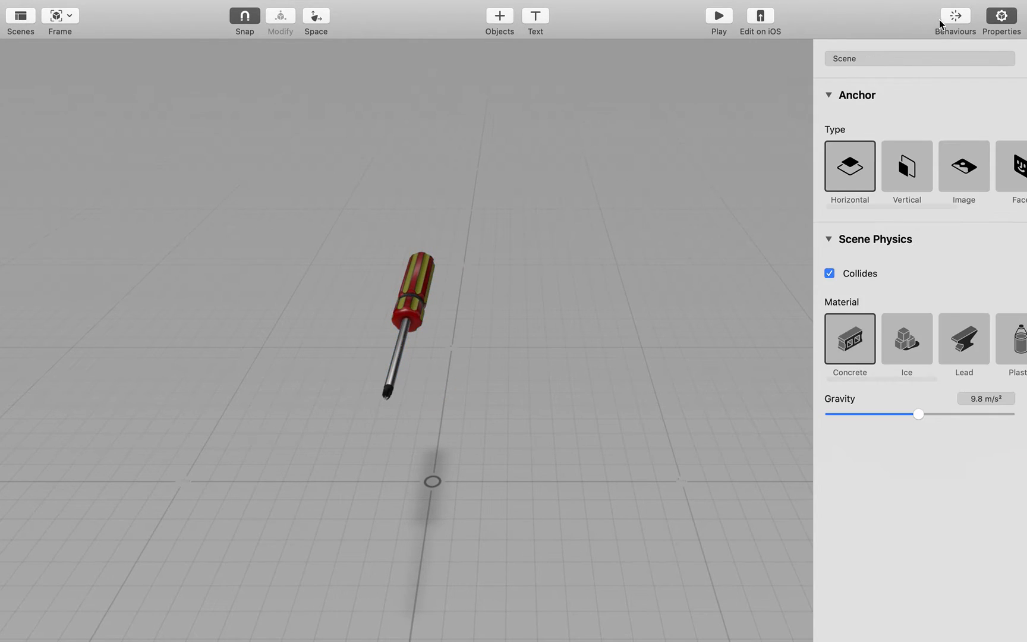
- Add a new behaviour with a Scene Start trigger and a Spin action
left_click(956, 15)
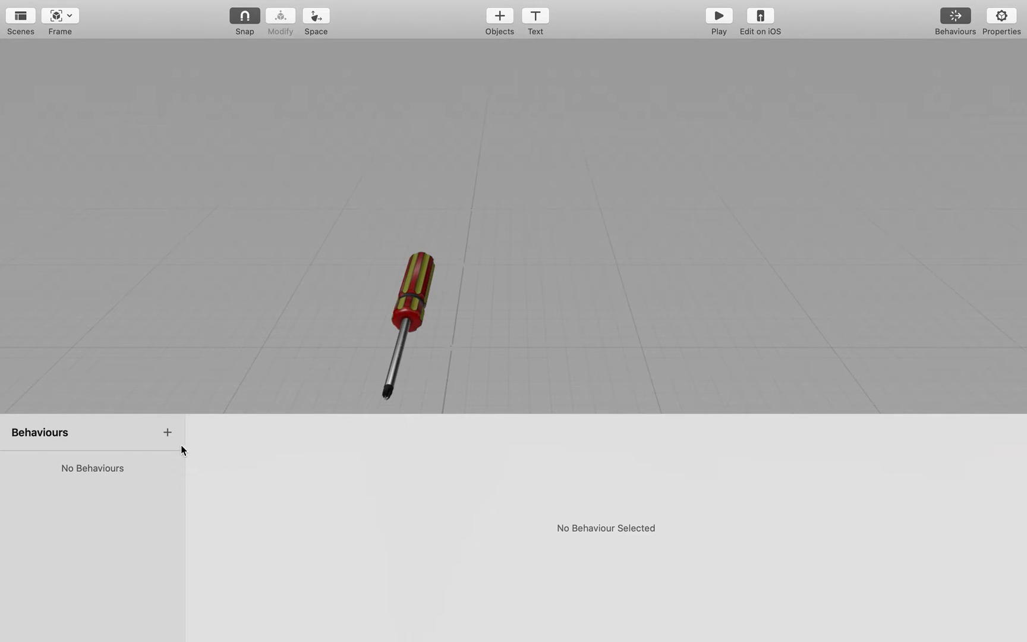
mouse_move(172, 441)
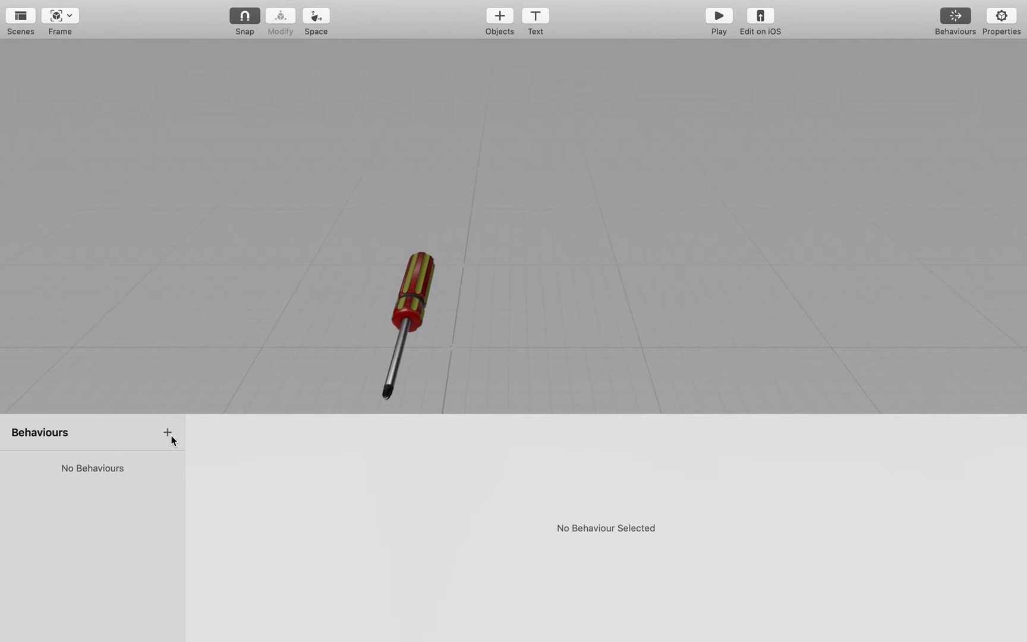
left_click(168, 432)
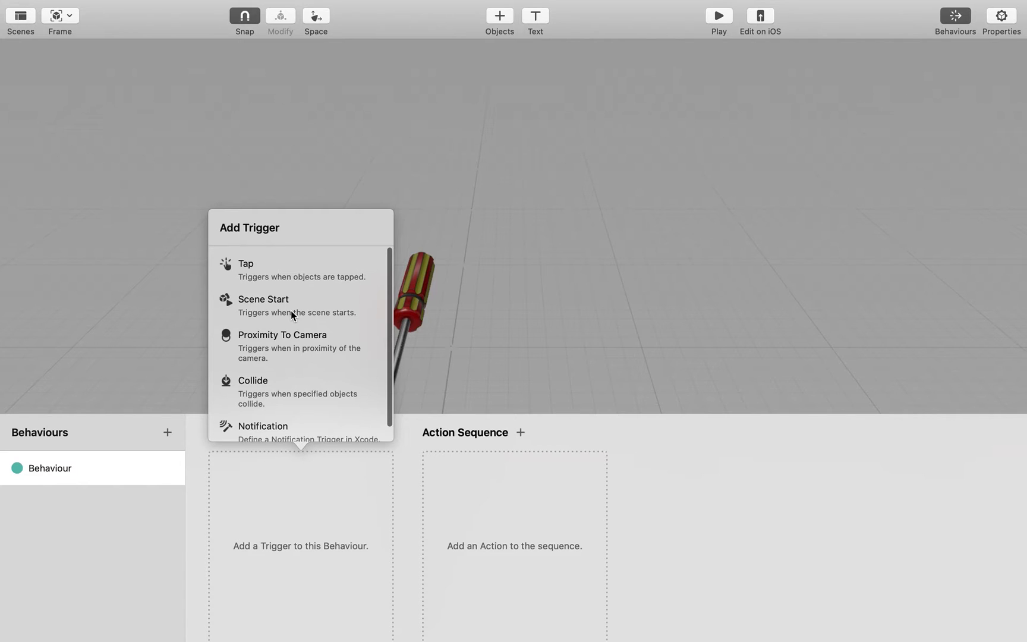
left_click(263, 306)
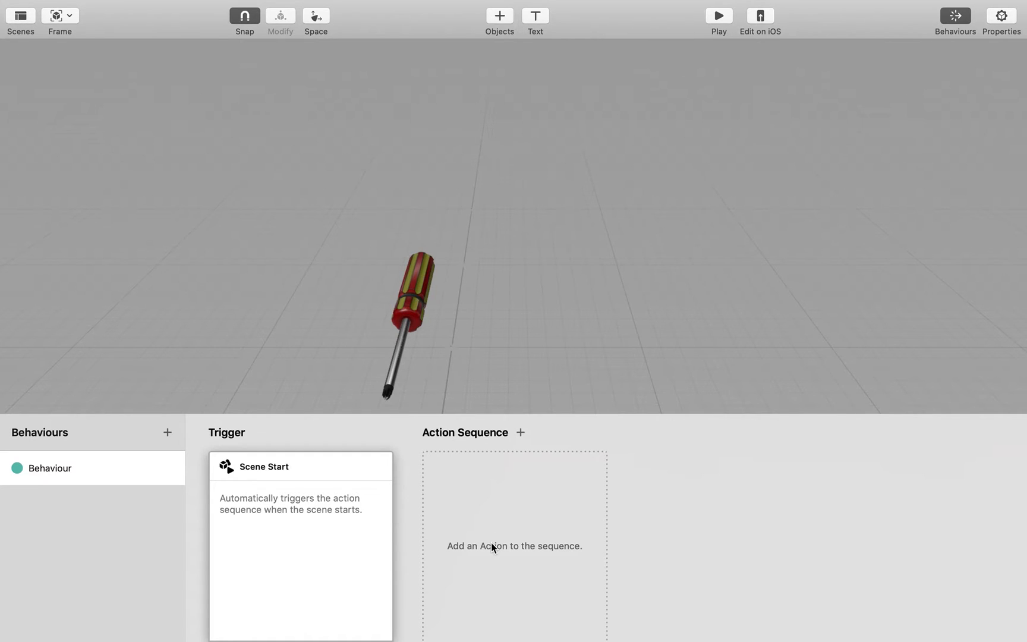
left_click(520, 432)
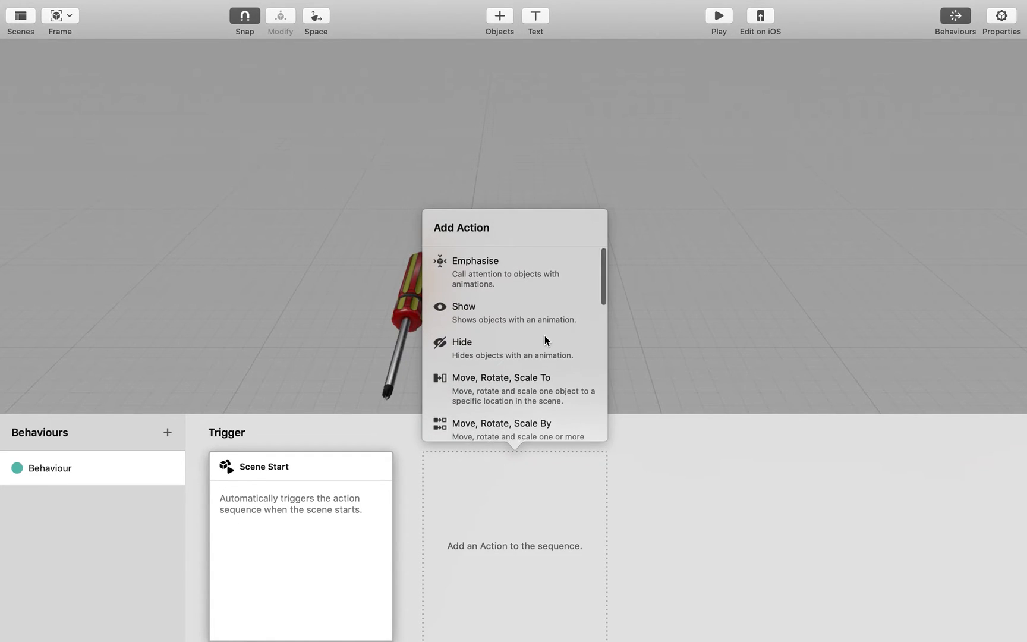
scroll("down", 3)
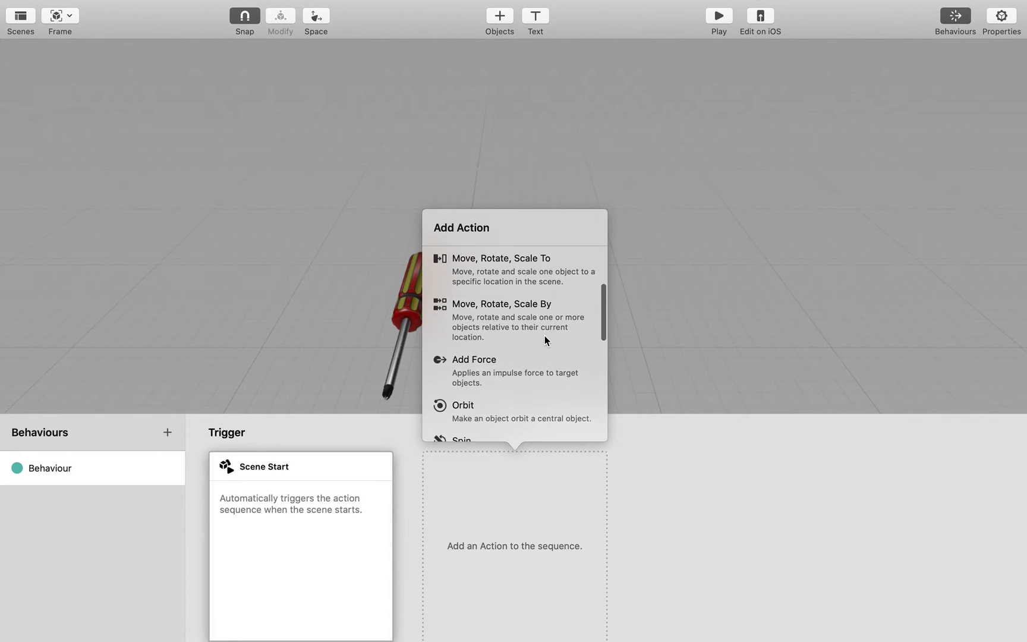
scroll("down", 3)
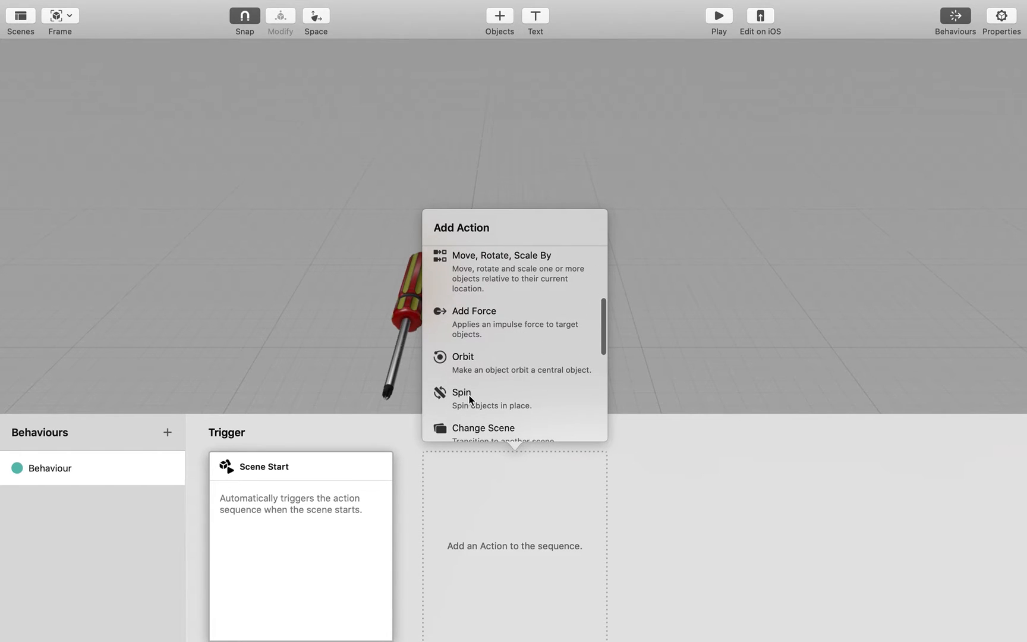
left_click(461, 392)
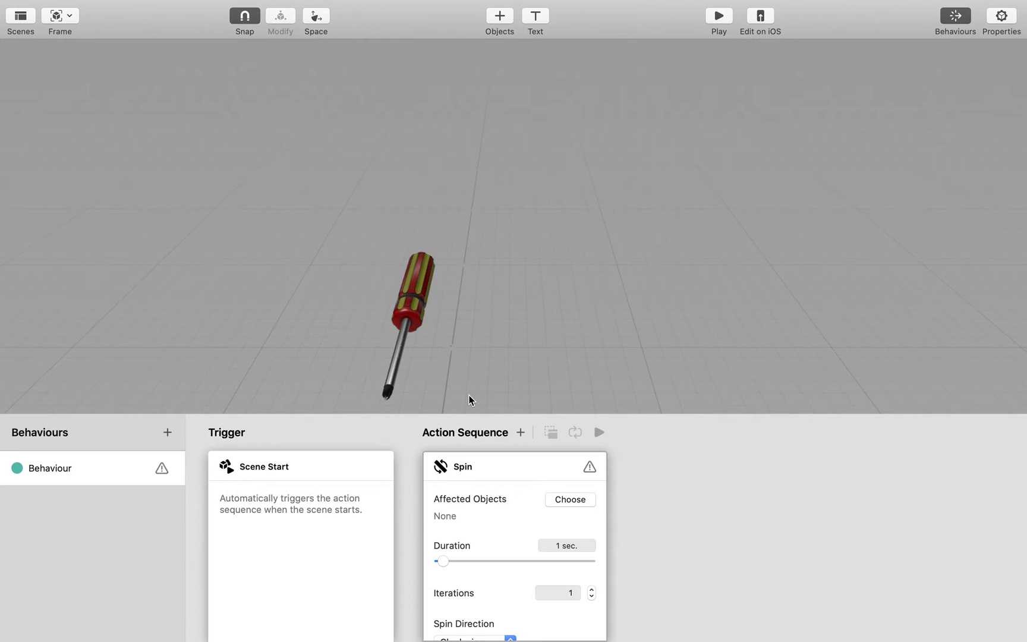
- Assign the screwdriver as the spin's affected object, set Iterations to 10 and preview the action
left_click(569, 499)
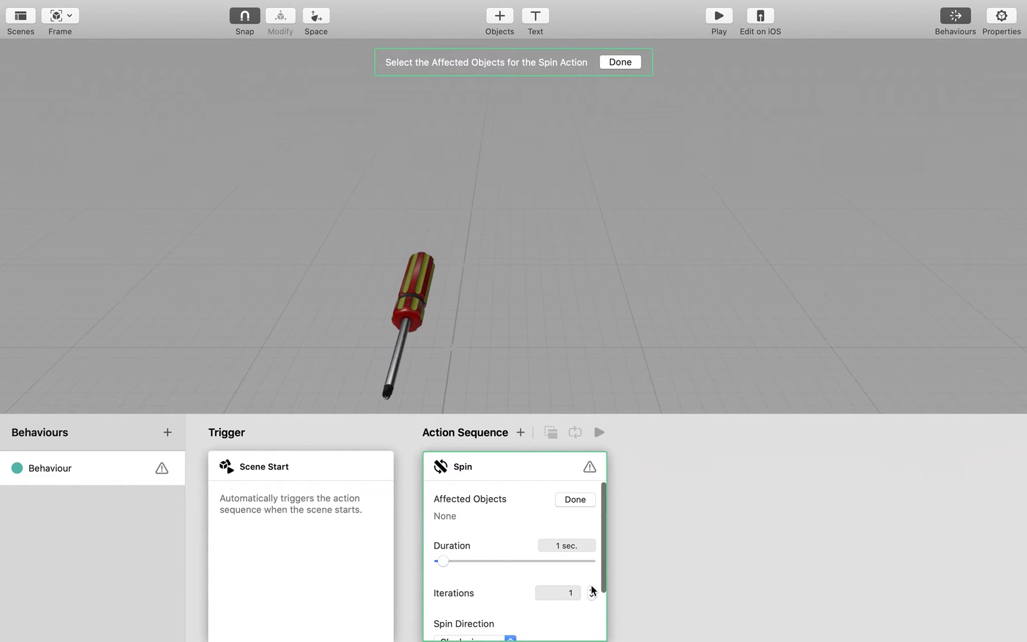
left_click(591, 590)
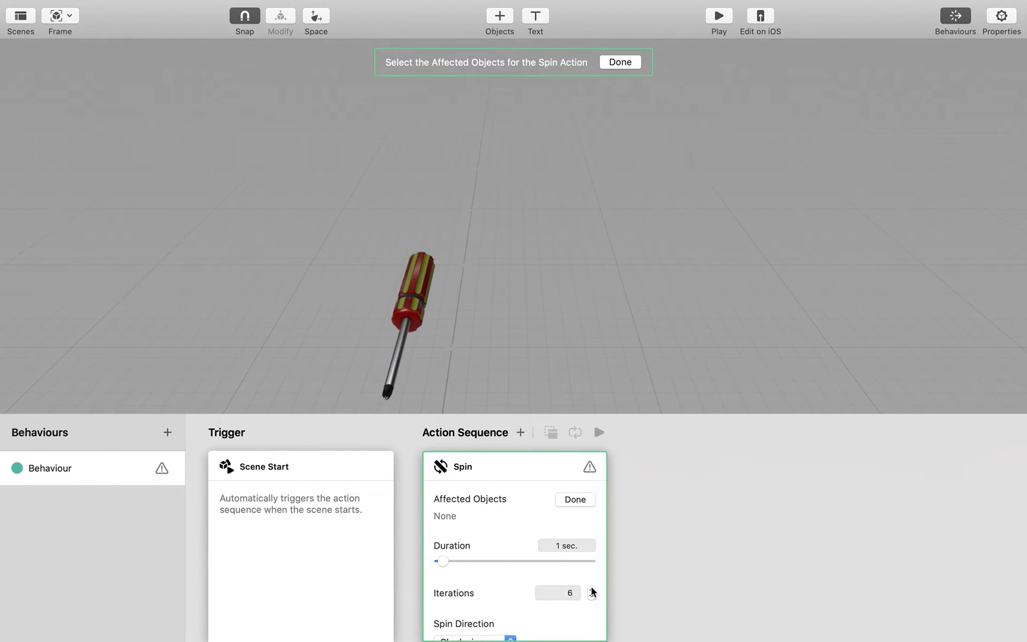
left_click(591, 589)
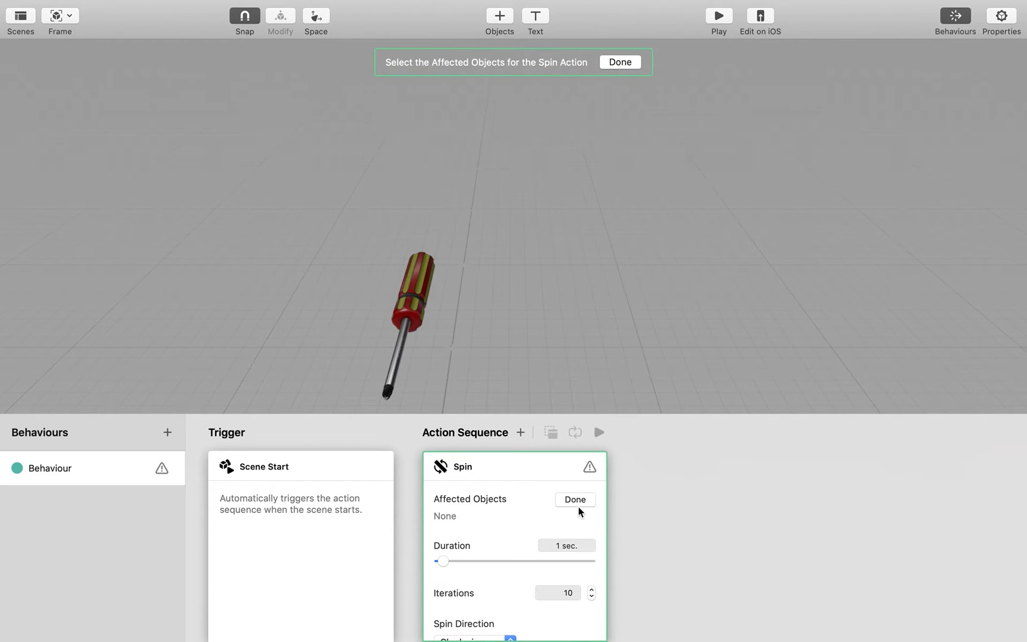
left_click(406, 308)
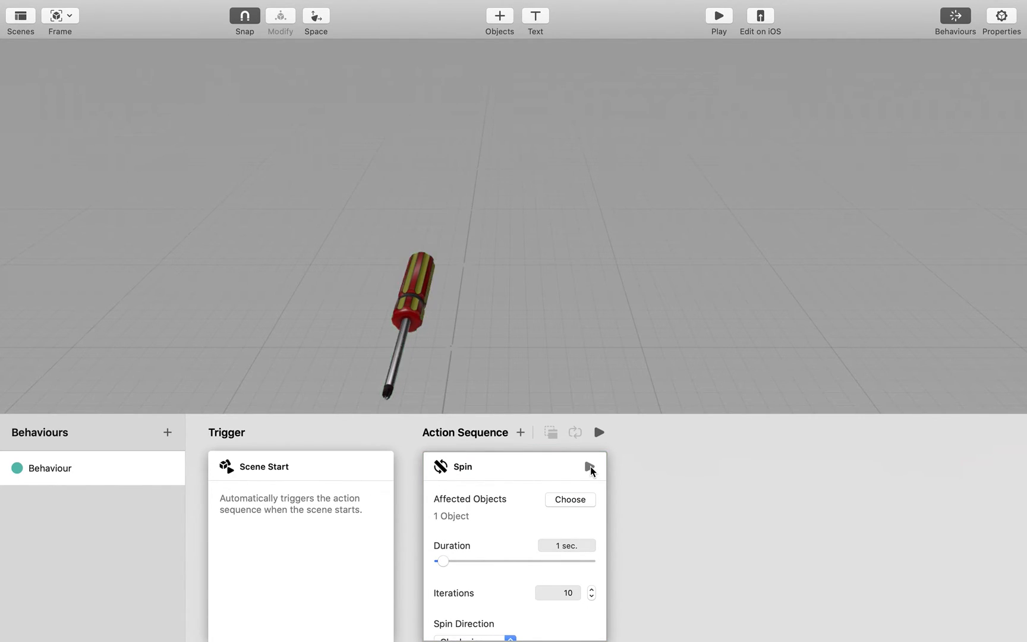
left_click(719, 15)
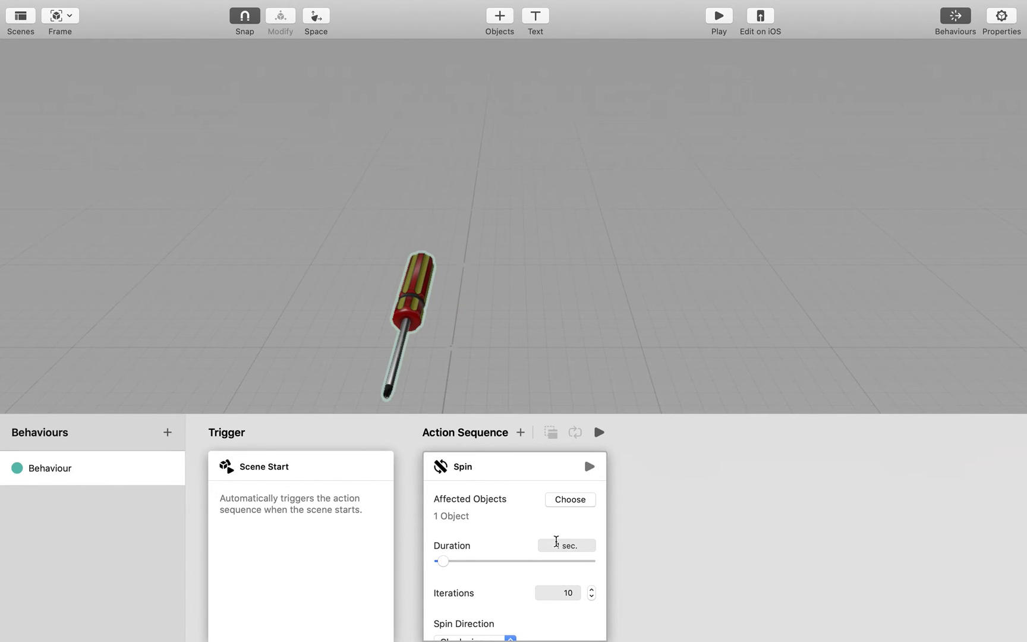
- Set the spin axis to Pitch and preview the screwdriver spinning
scroll("down", 3)
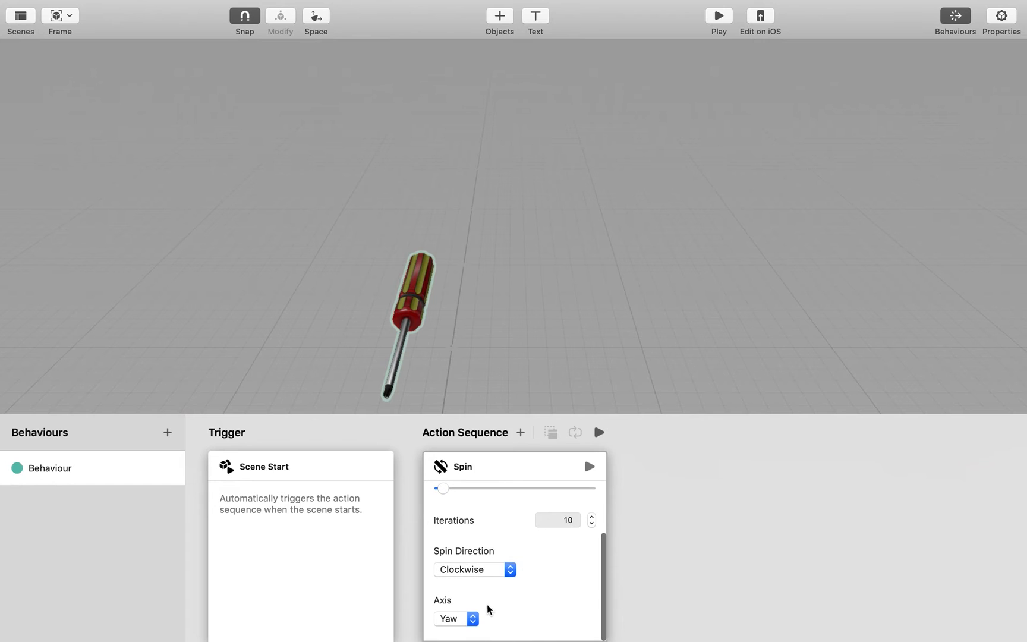
left_click(457, 618)
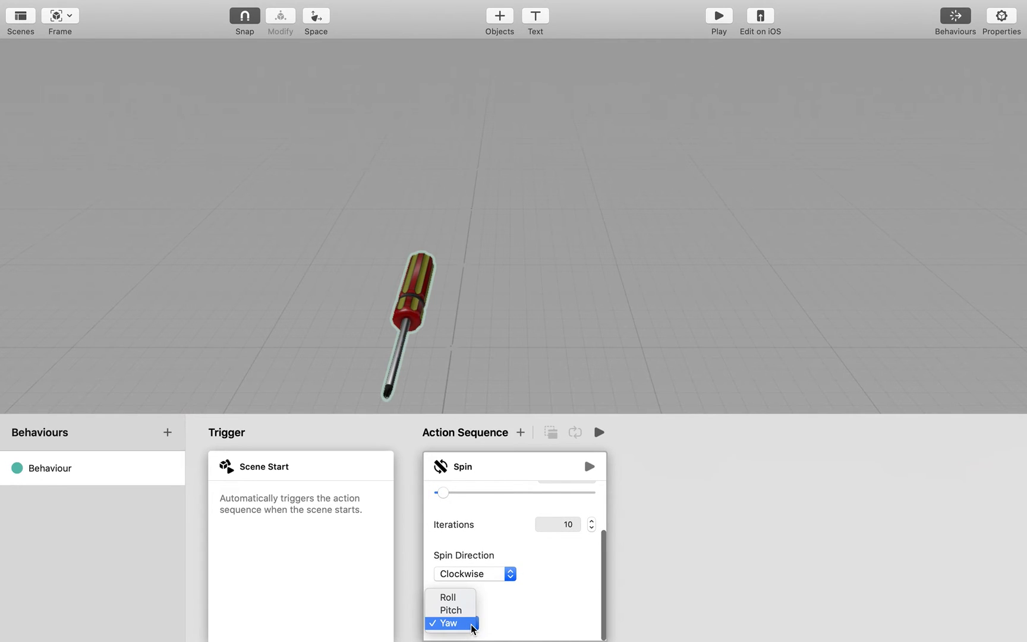
left_click(450, 610)
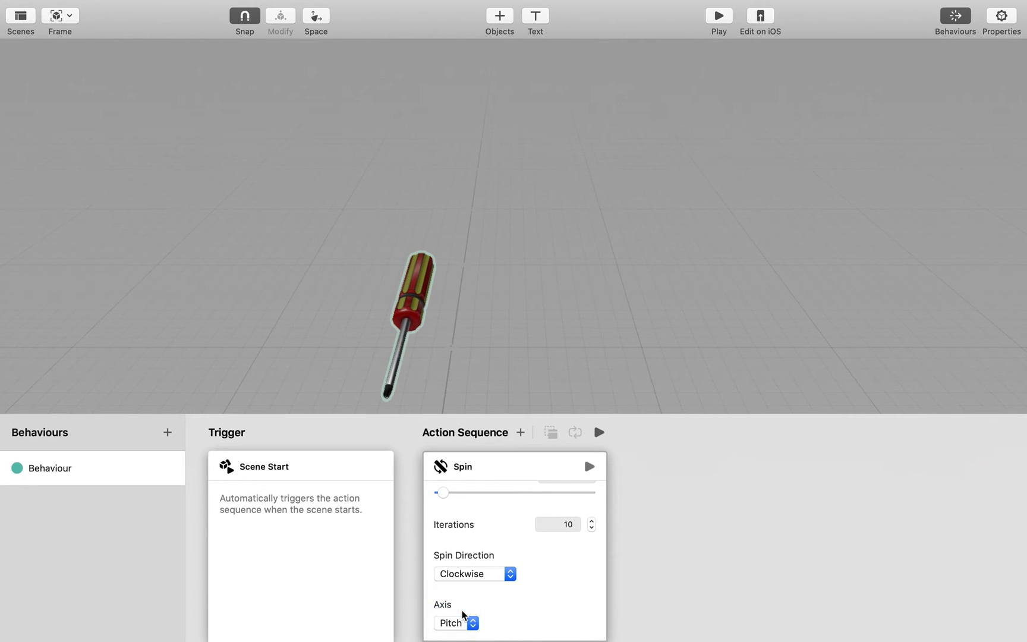
left_click(718, 15)
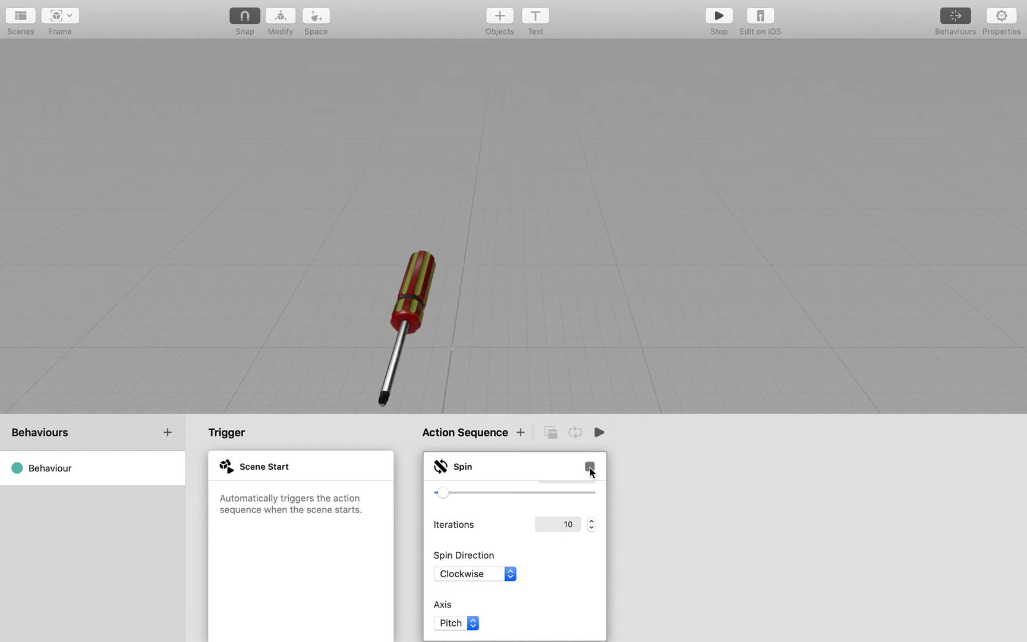
- Switch the spin axis to Roll and preview again, iterations now 11
left_click(718, 15)
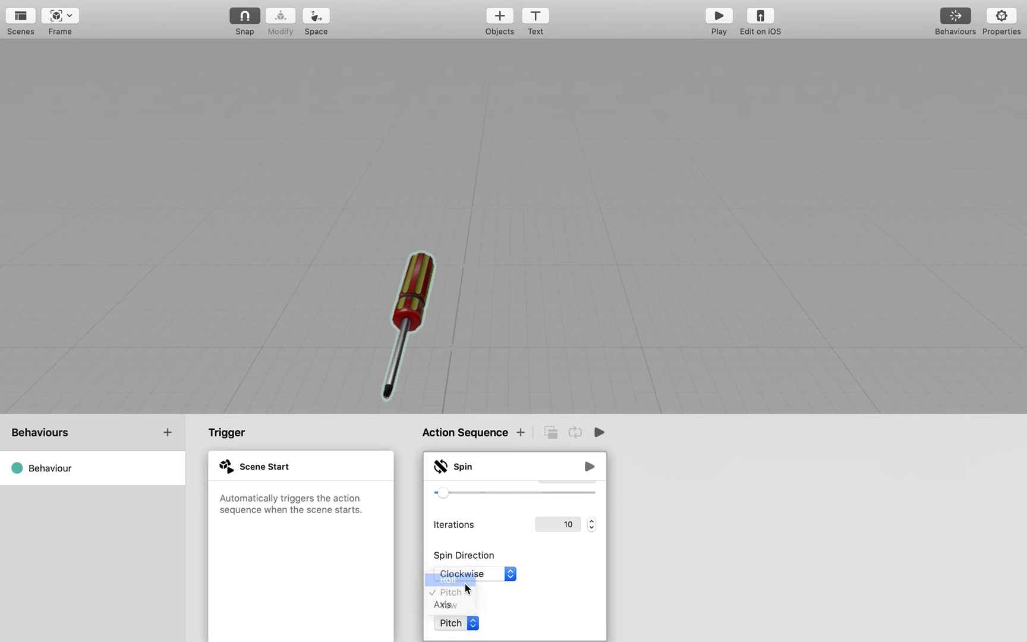
left_click(448, 579)
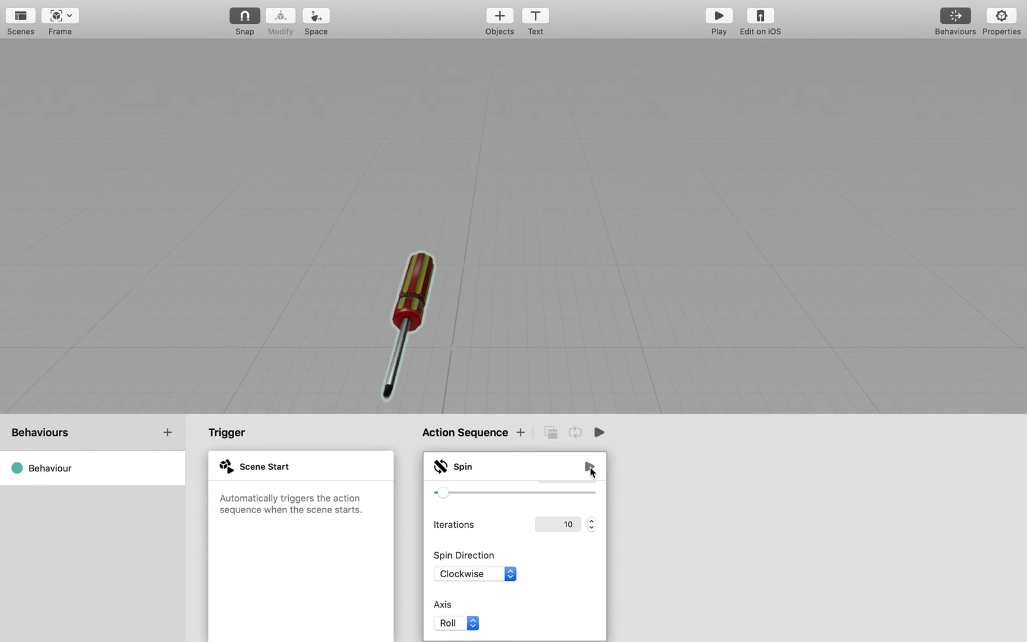
left_click(590, 520)
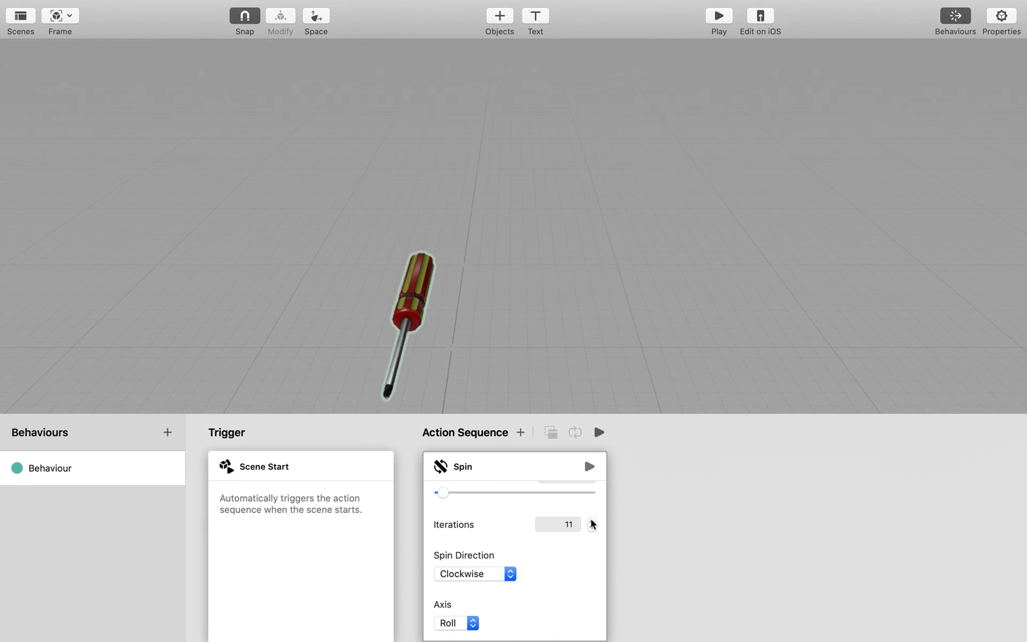
- Set the spin to 14 iterations over about 19.38 seconds and play the scene
left_click(591, 521)
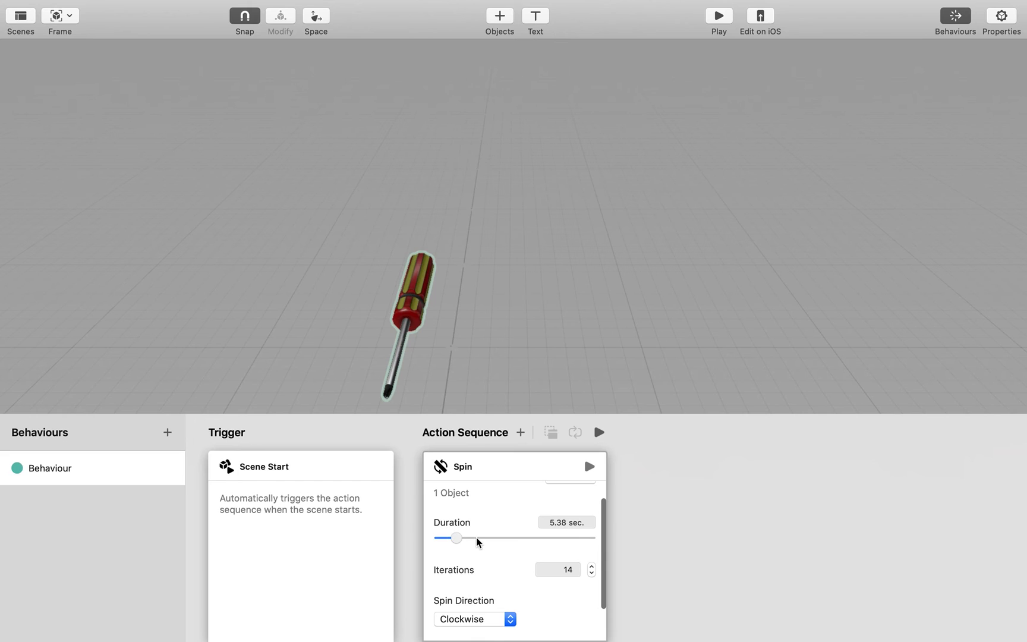
left_click_drag(456, 538, 485, 538)
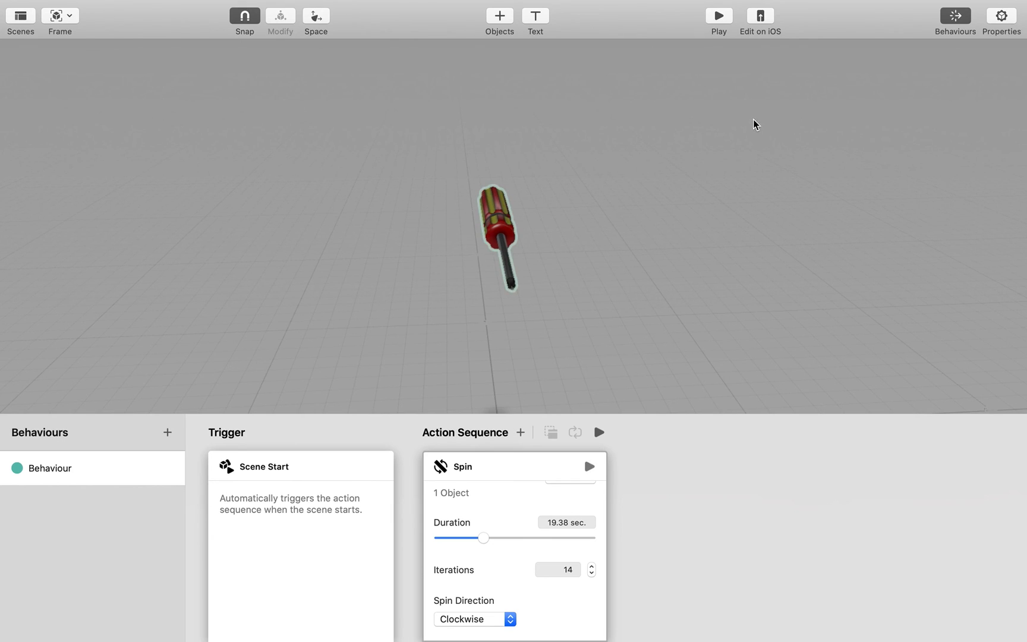
left_click(719, 14)
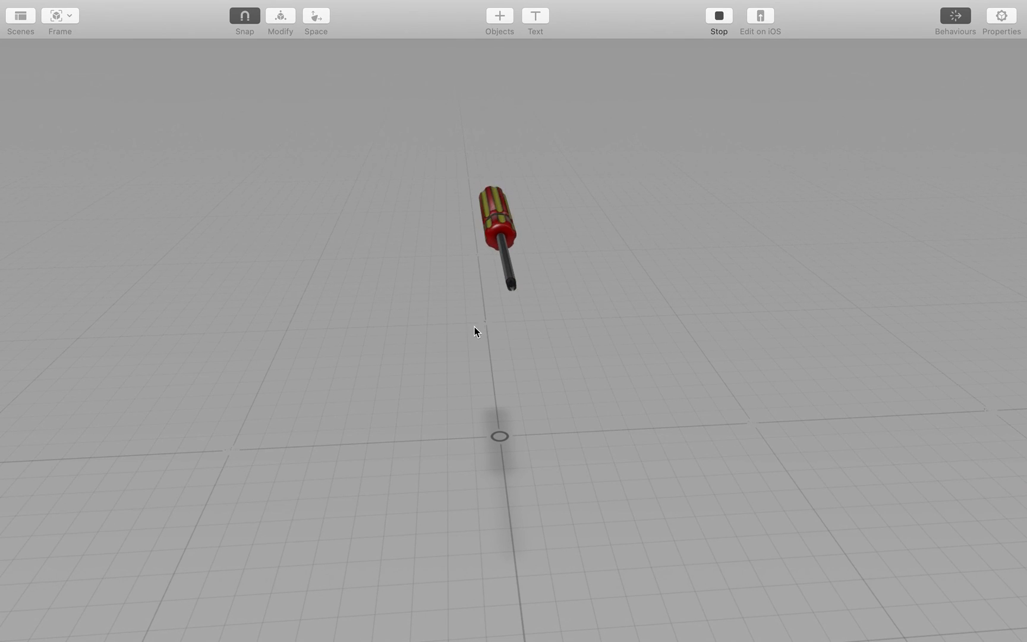